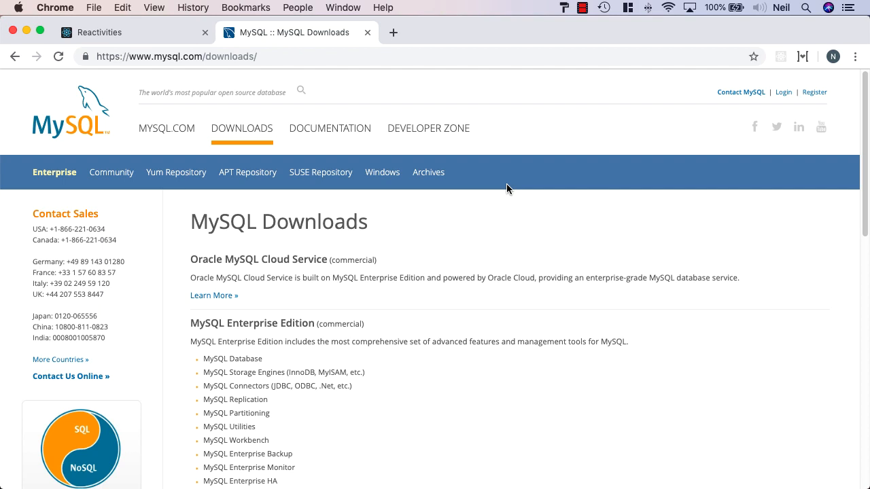
mouse_move(268, 216)
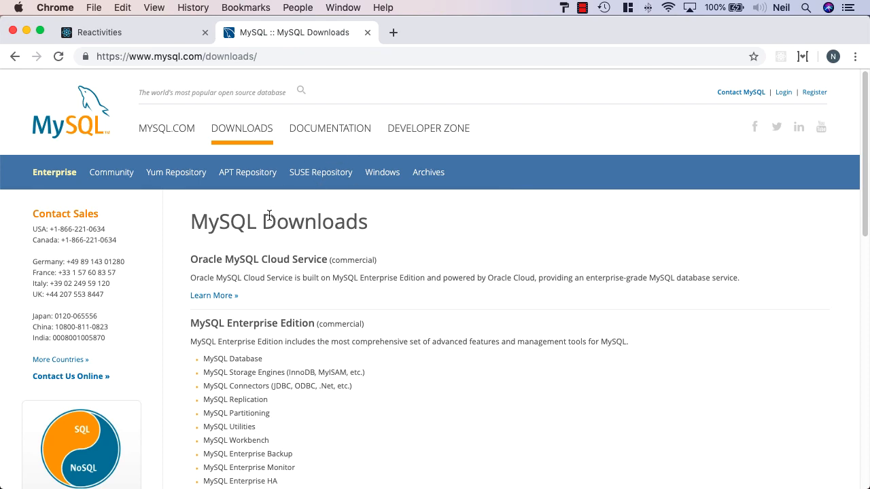
mouse_move(278, 221)
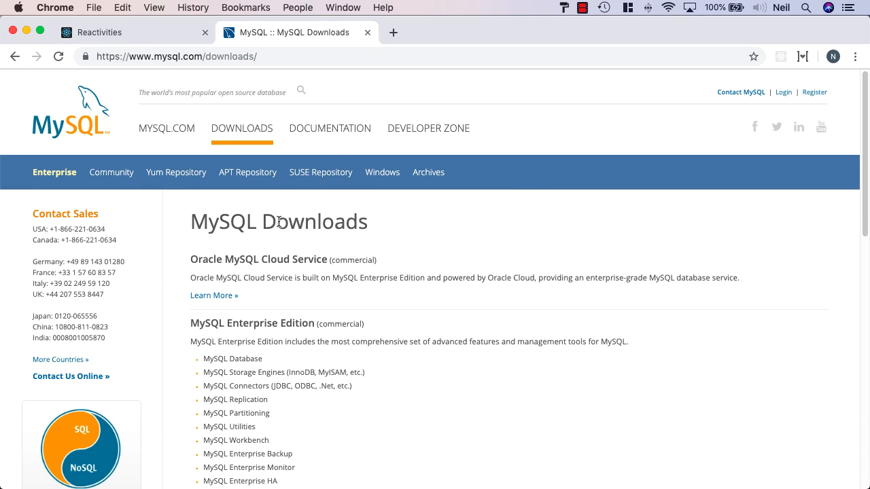
Navigate from Community (GPL) Downloads to the MySQL Community Server download page
scroll("down", 3)
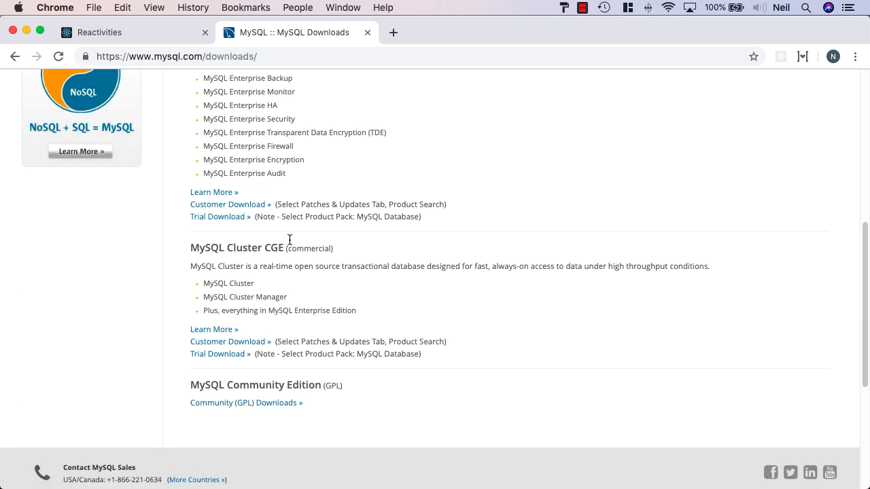
mouse_move(268, 403)
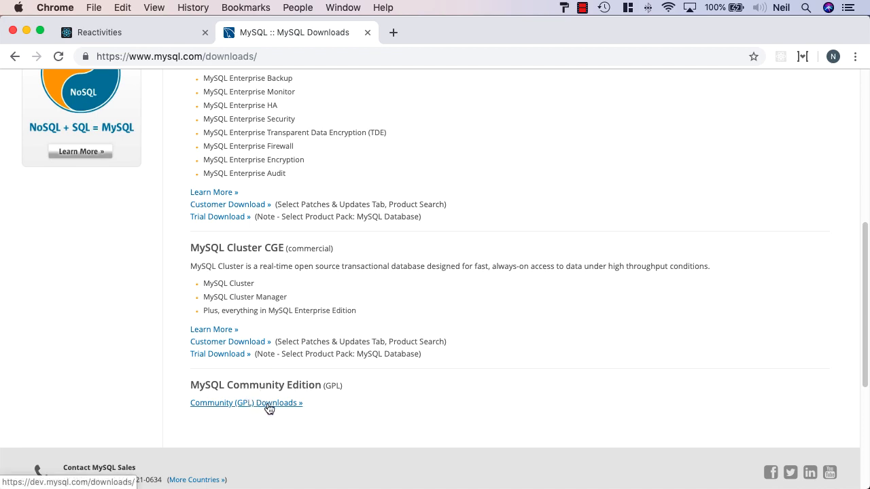
left_click(246, 402)
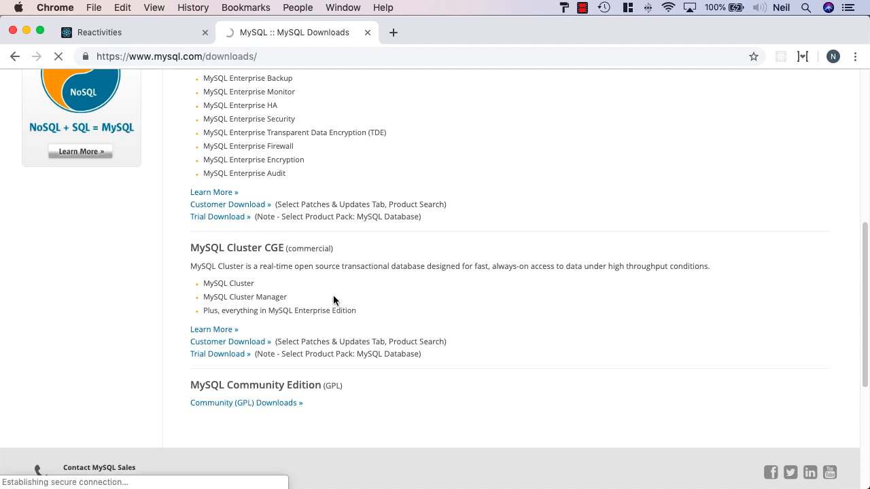
left_click(246, 403)
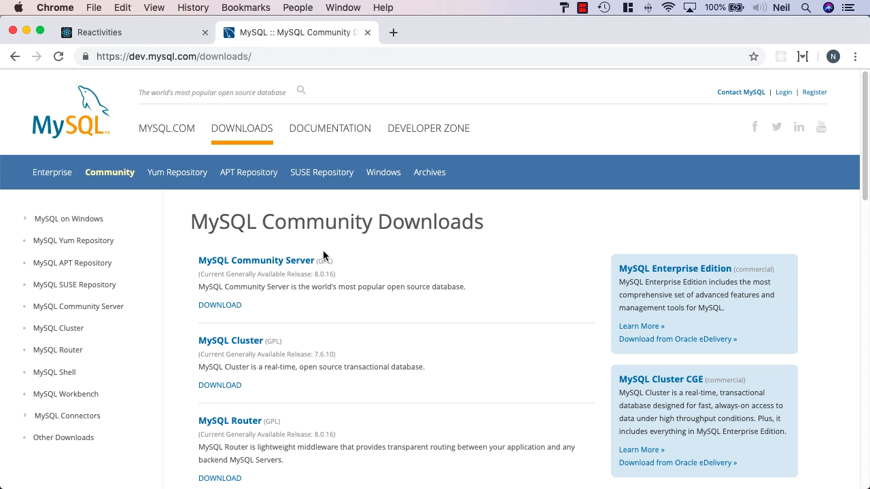
left_click(256, 261)
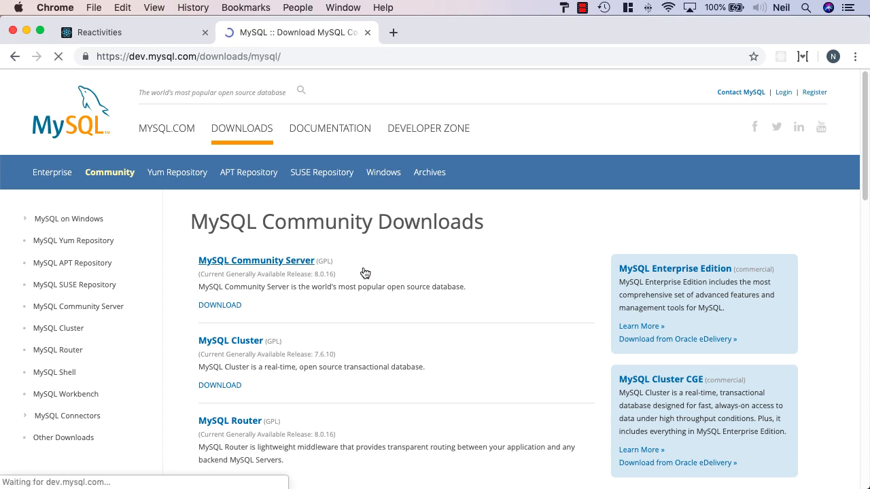
left_click(256, 261)
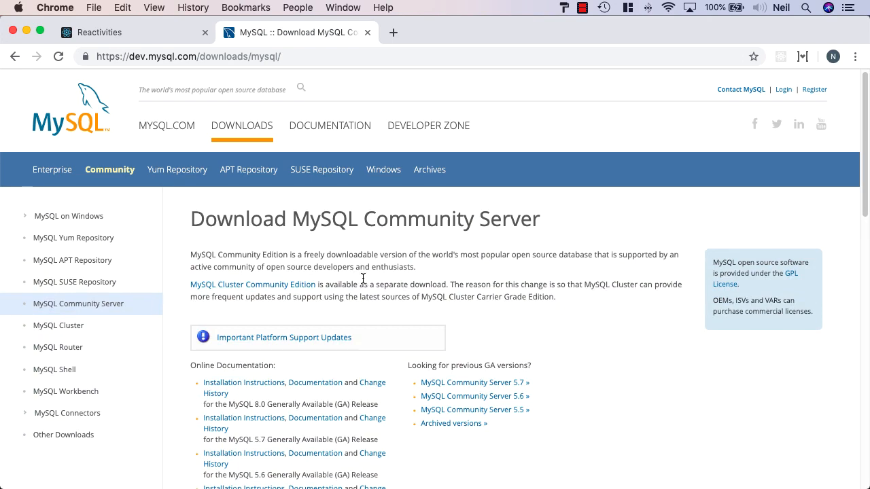
Highlight release version 8.0.16 and the macOS 10.14 (x86, 64-bit) DMG Archive package
scroll("down", 3)
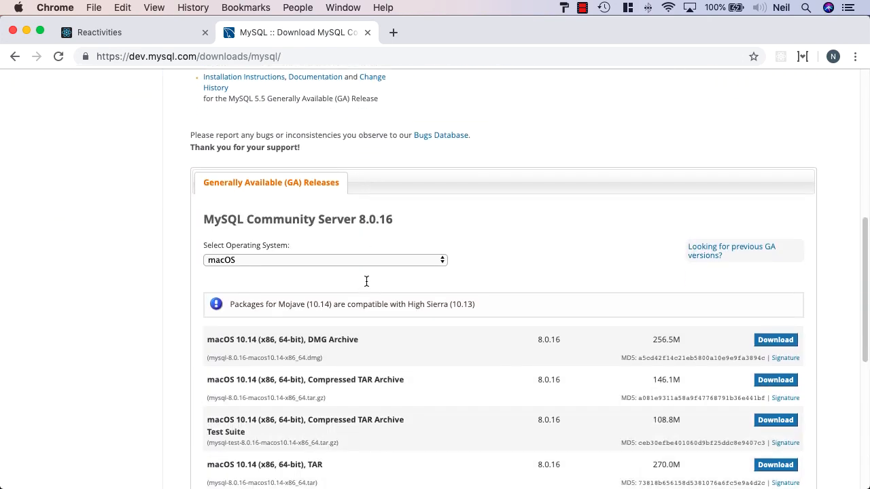
mouse_move(300, 223)
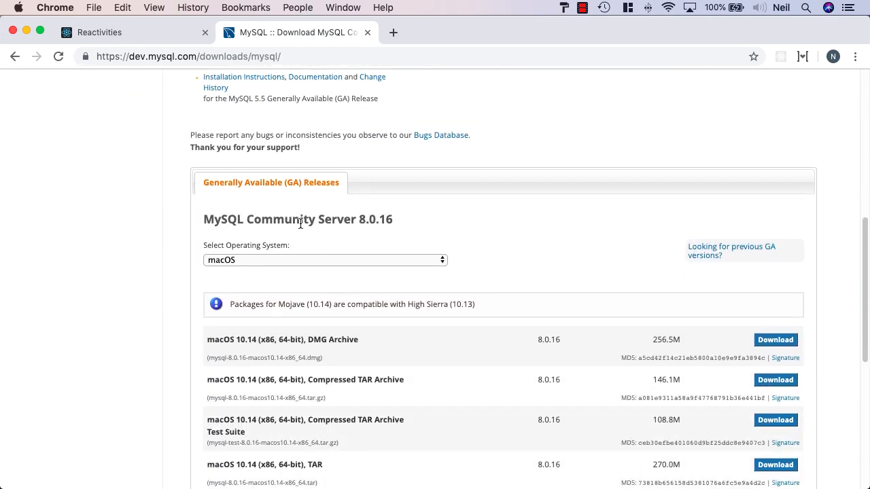
double_click(374, 220)
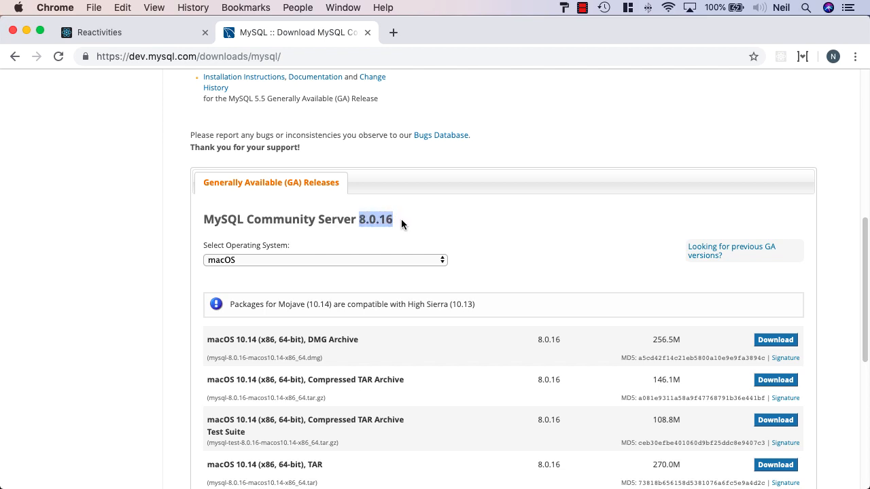
scroll("down", 3)
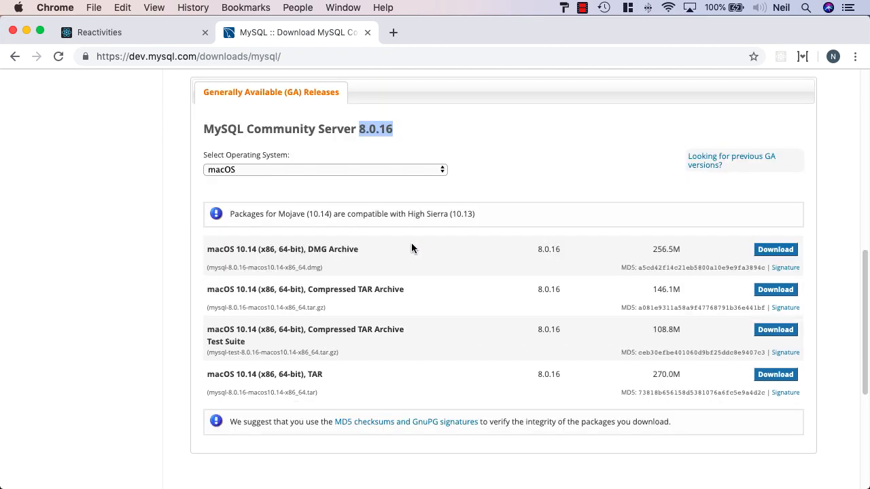
mouse_move(405, 252)
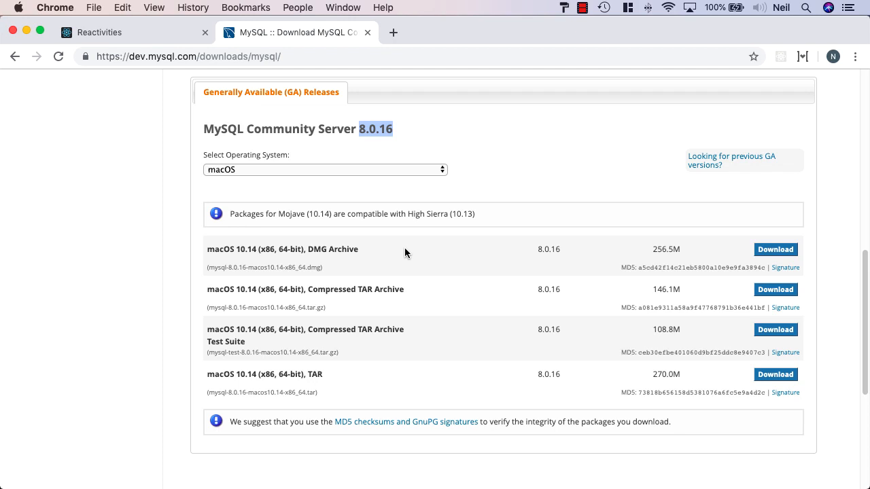
mouse_move(206, 255)
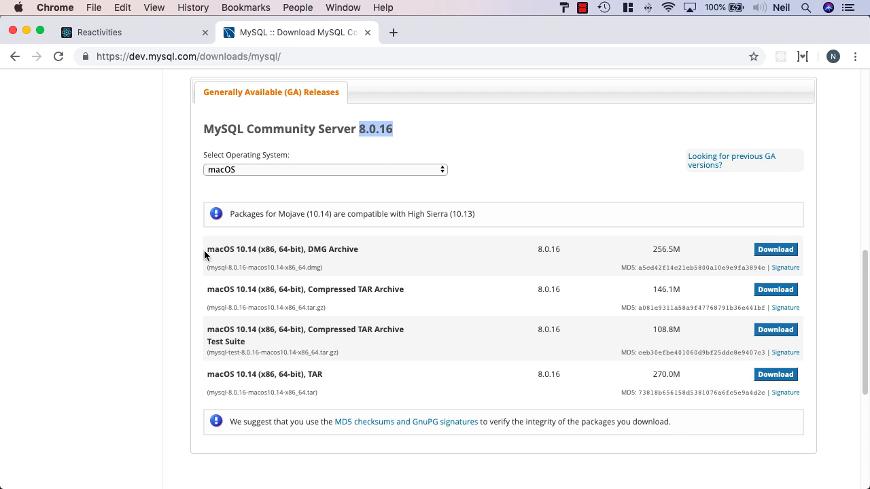
double_click(282, 249)
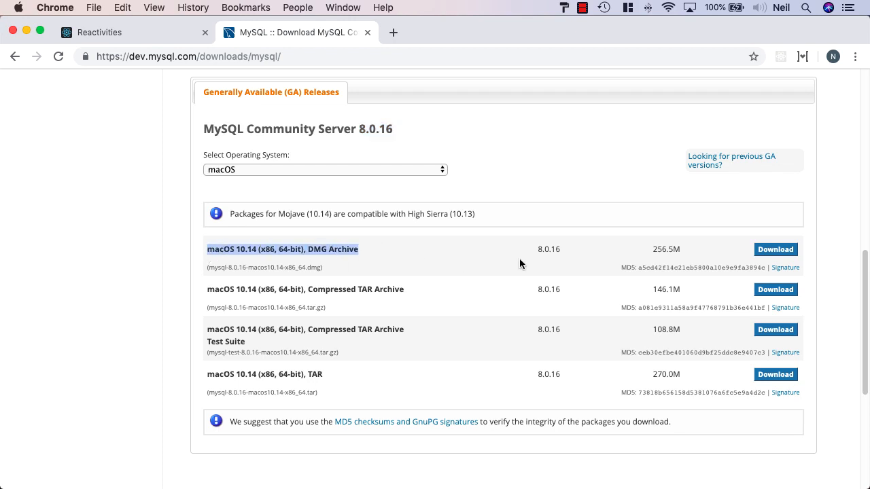
mouse_move(386, 261)
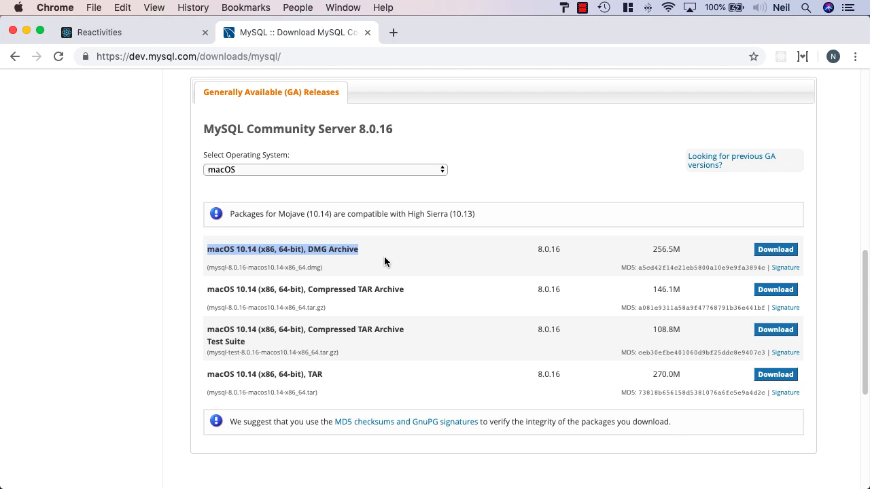
Choose Microsoft Windows as the operating system for the 8.0.16 downloads
left_click(325, 169)
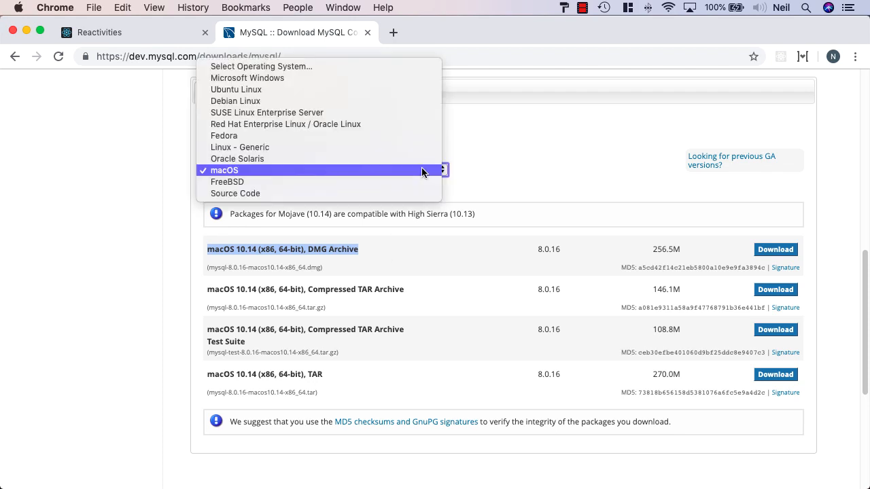
left_click(247, 77)
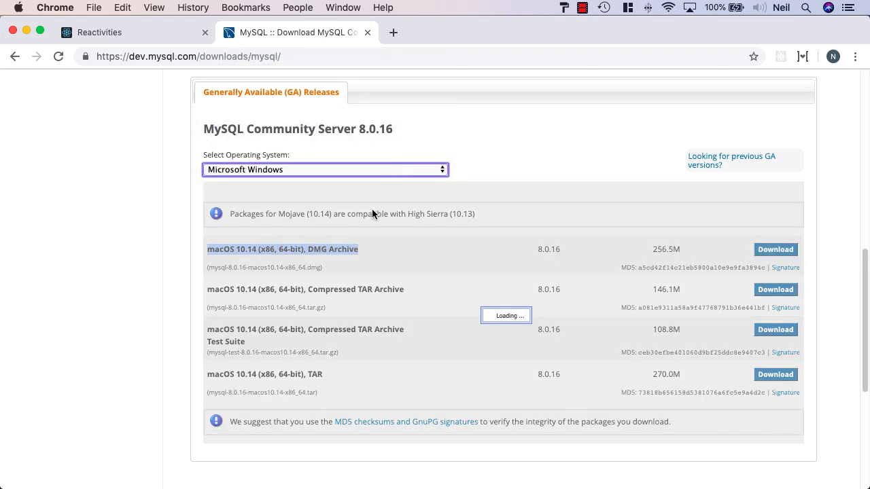
left_click(325, 169)
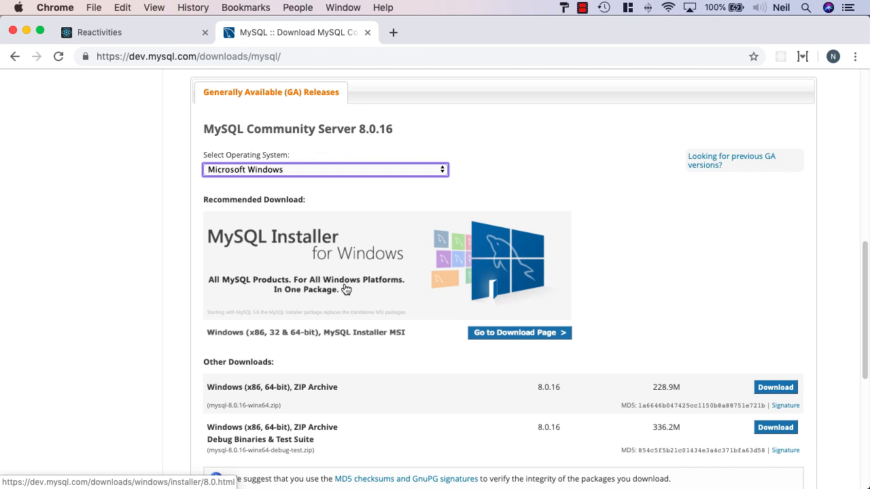
mouse_move(144, 242)
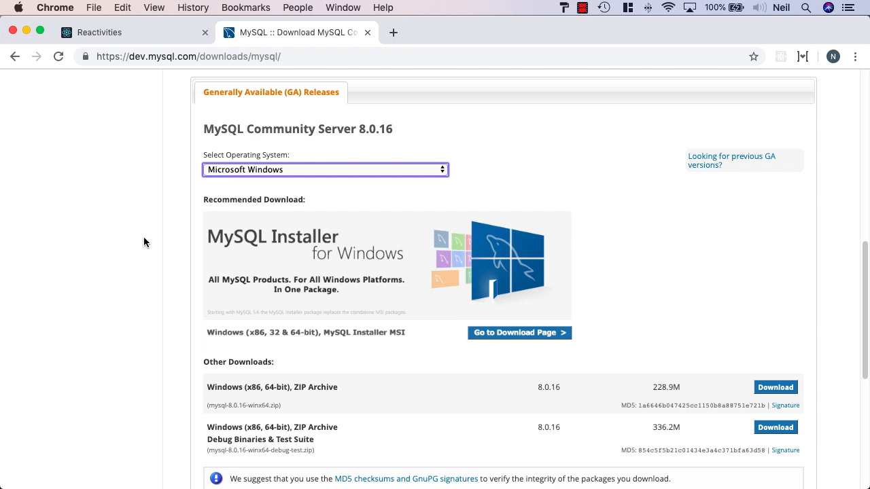
mouse_move(473, 351)
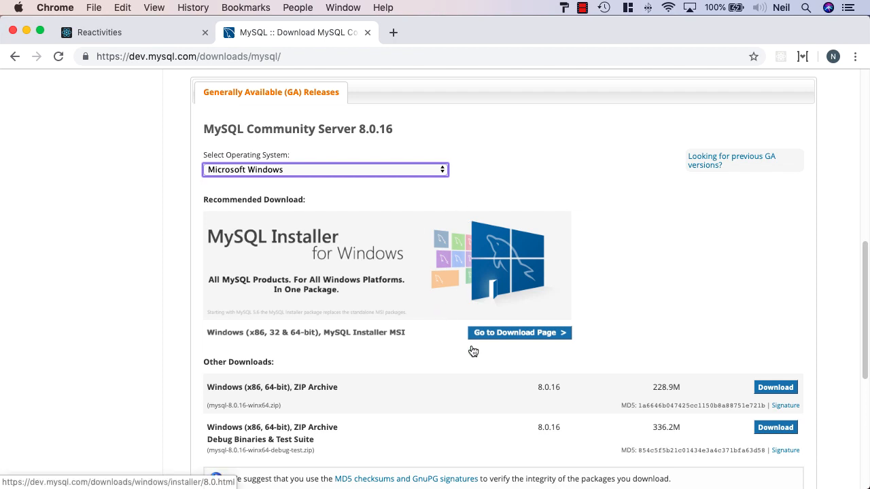
mouse_move(459, 351)
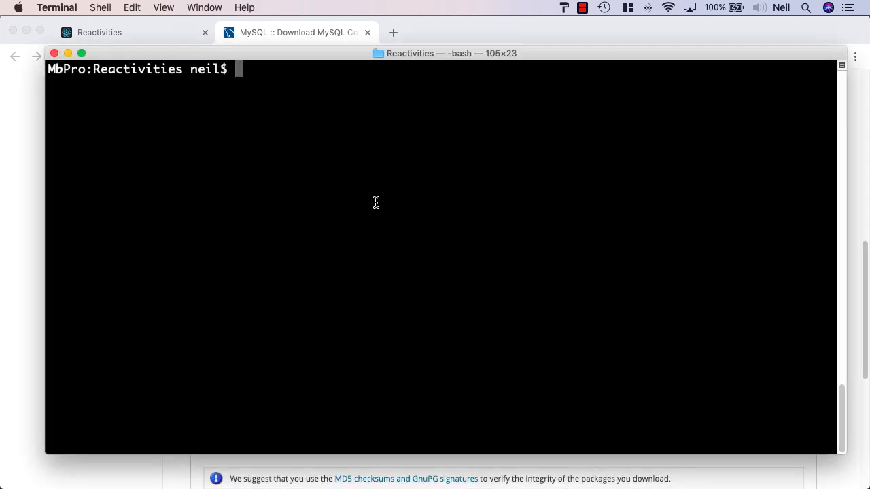
Start 'mysql -u root -p' as root and run 'show databases' to list the default schemas
type("my")
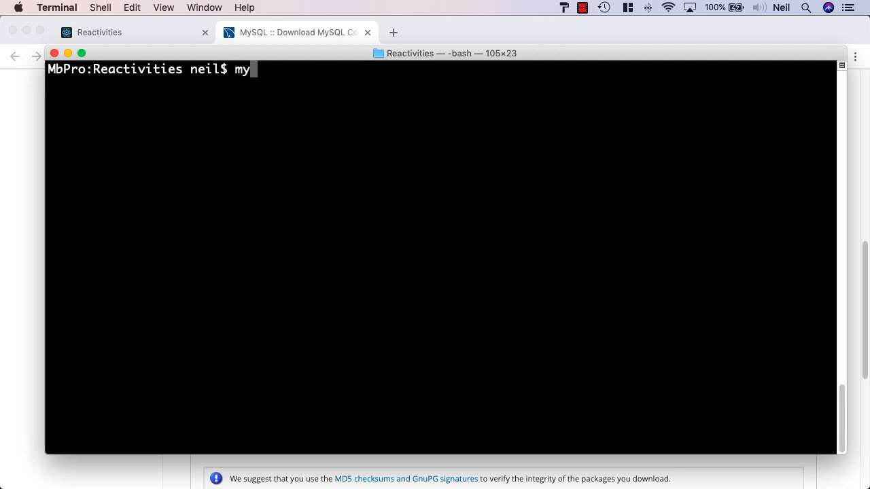
type("sql")
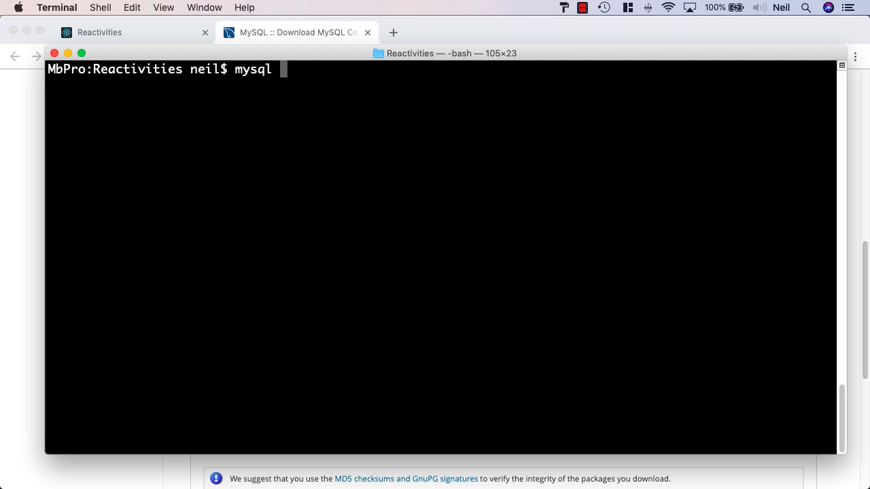
type("-u root")
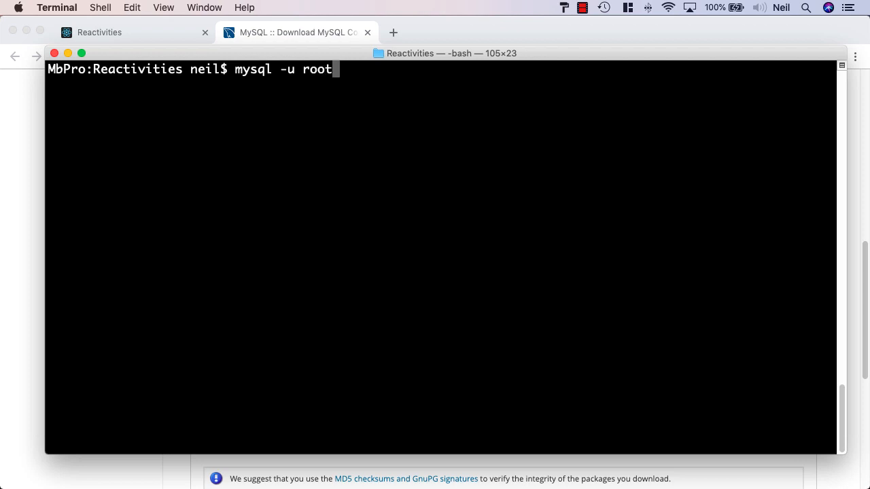
type("-p")
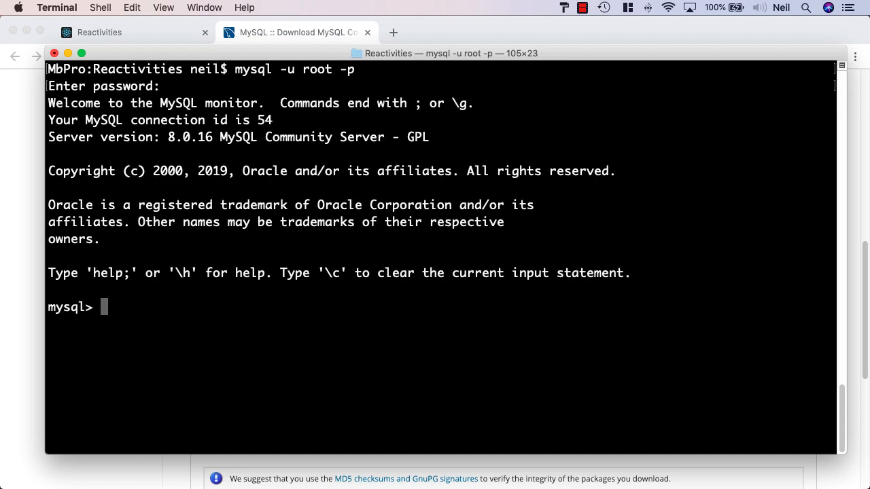
type("show")
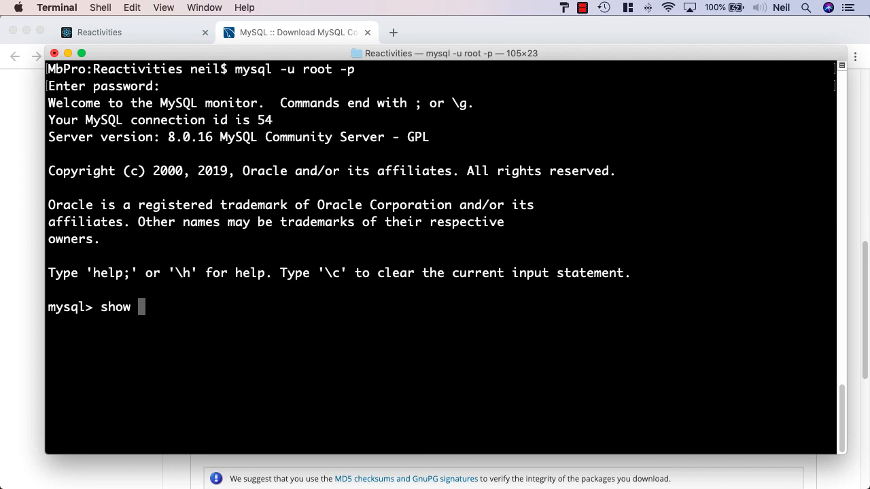
type("databases")
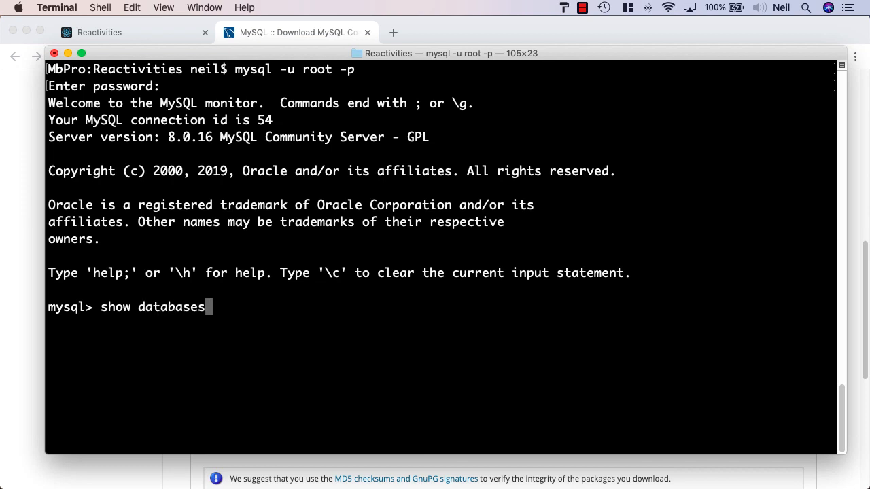
key("Return")
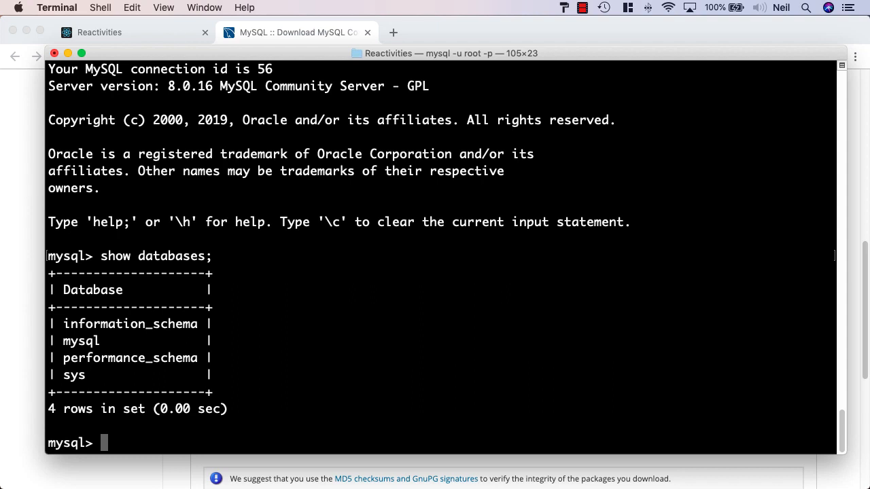
type("CRRE")
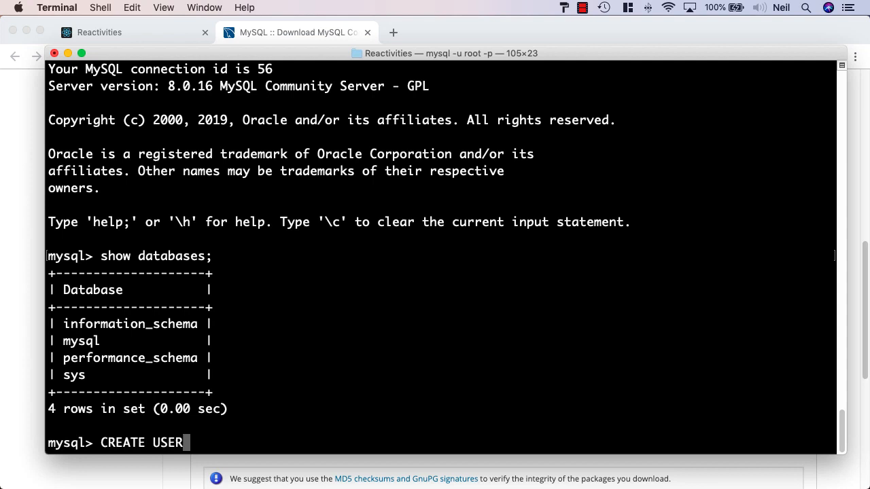
type("'app")
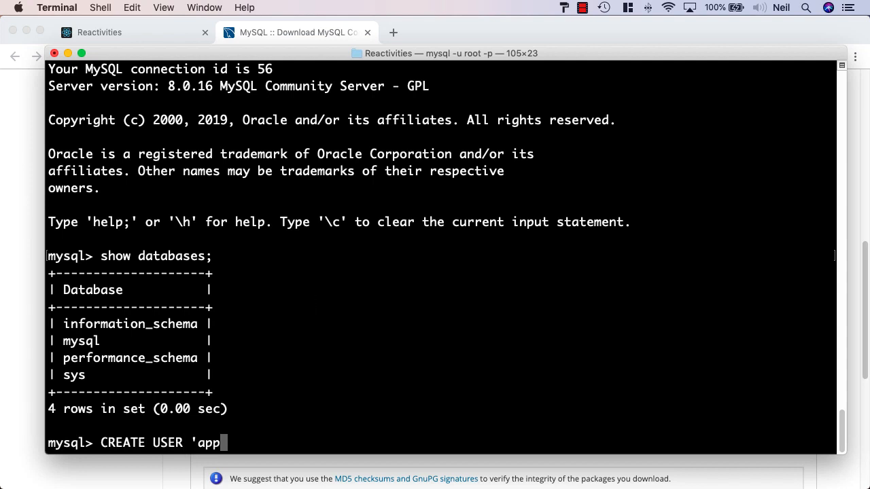
type("user'")
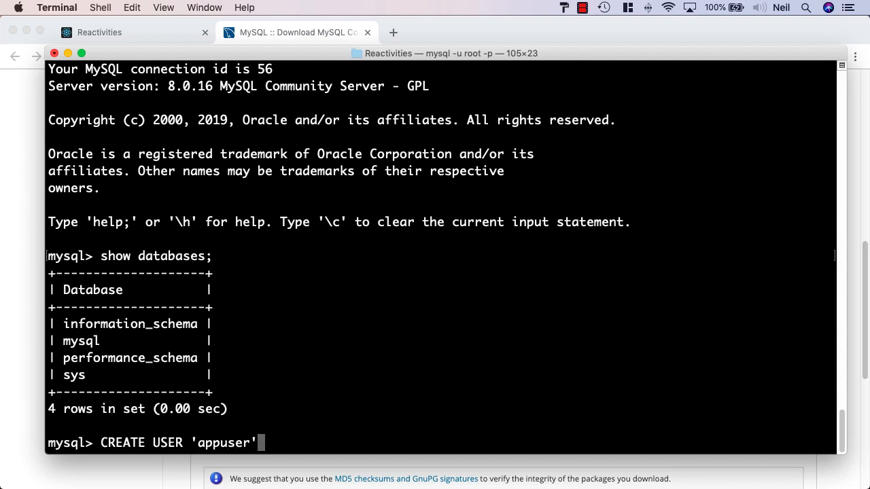
type("@'loc")
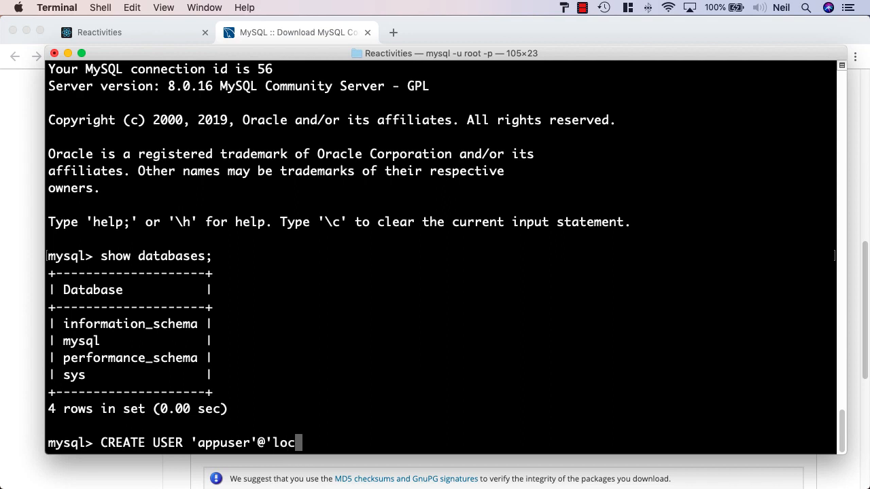
type("alhost'")
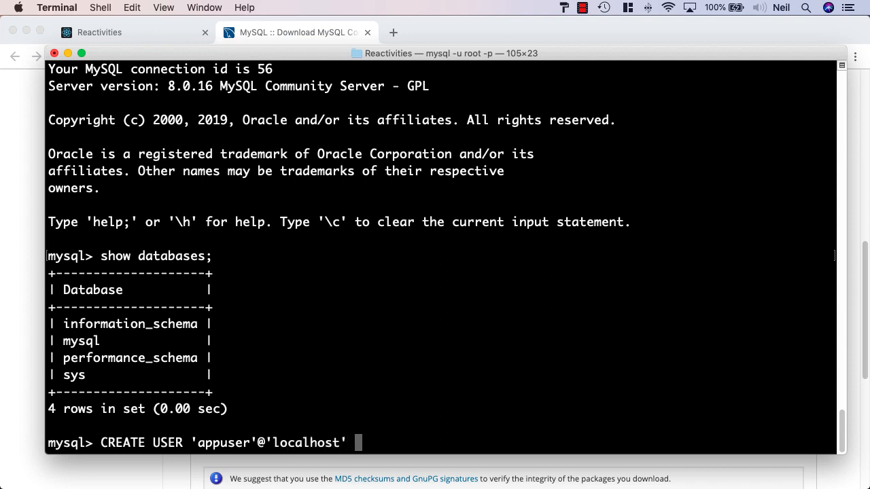
type("IDEND")
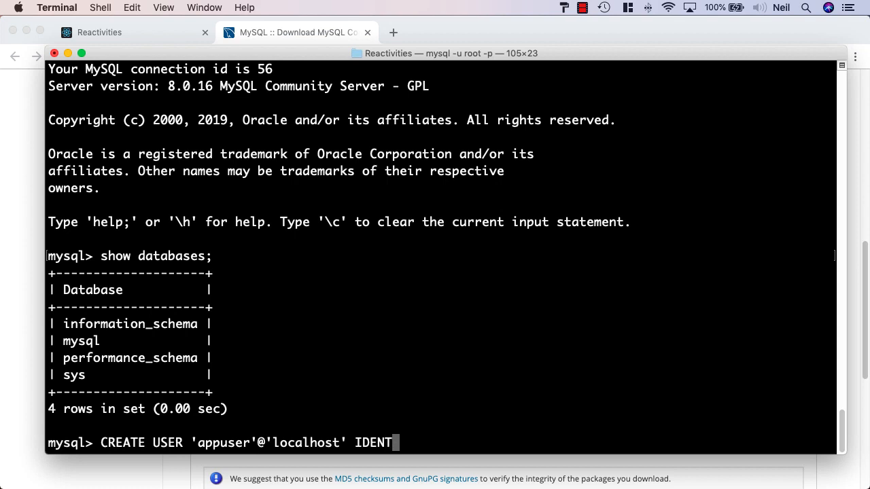
type("IFIED")
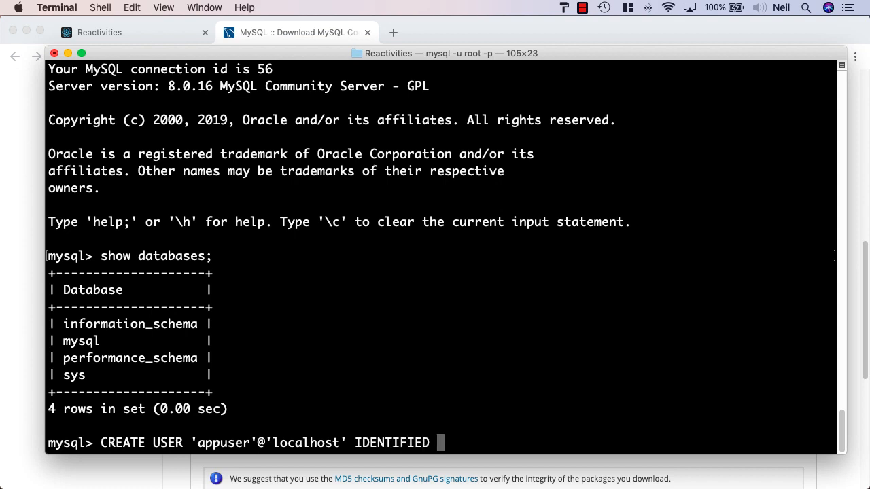
type("WITH")
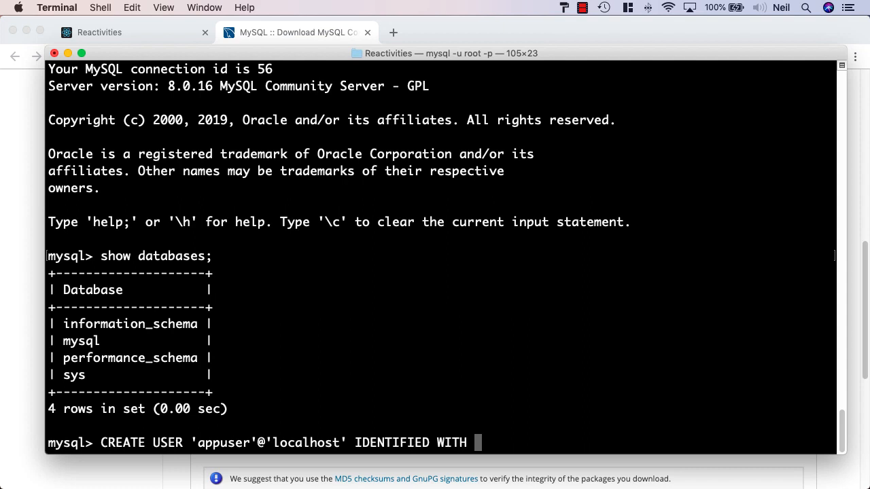
type("mysql")
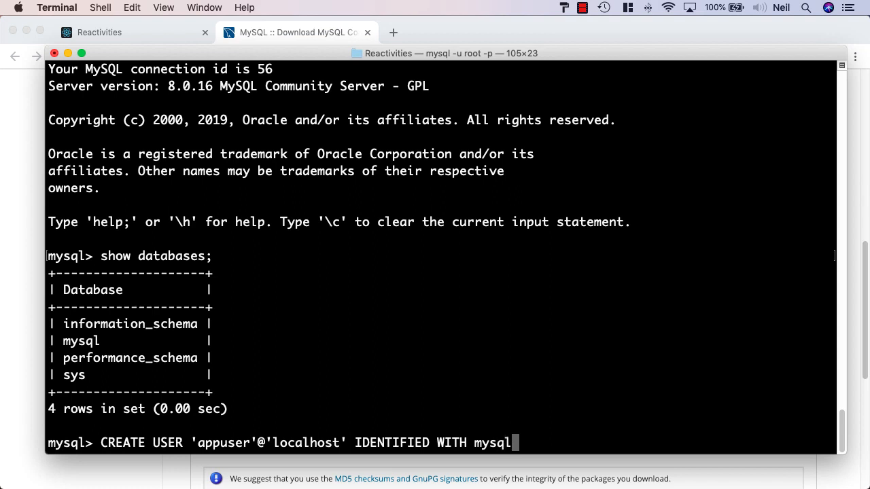
type("_na")
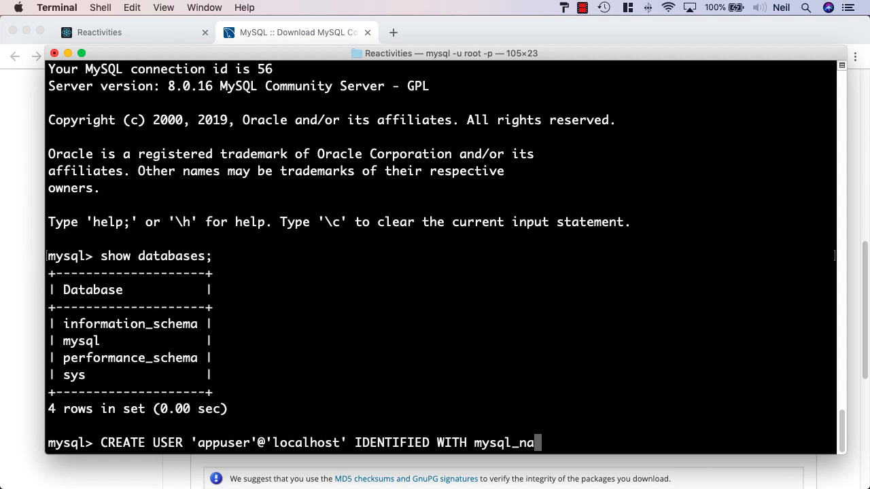
type("tive")
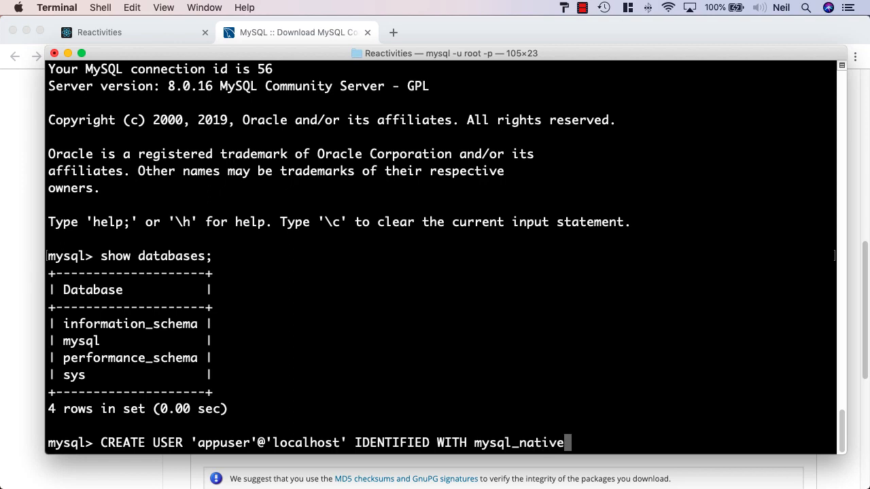
type("_password")
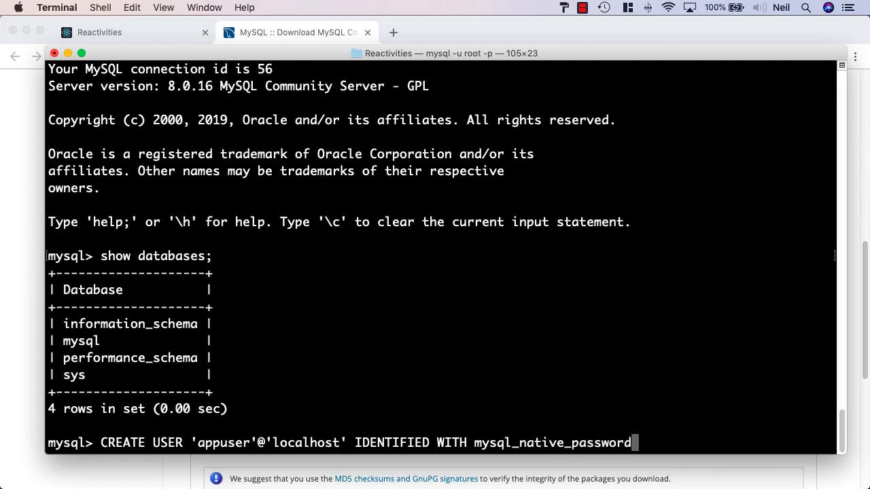
type("BY")
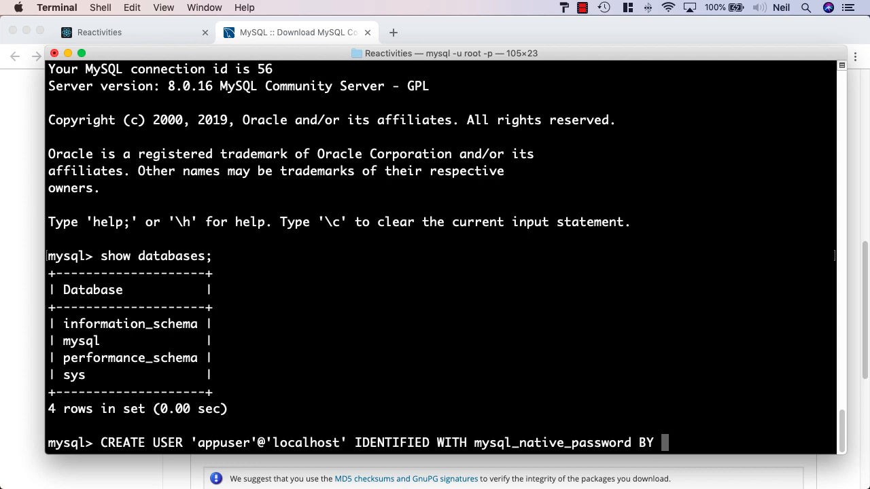
type("'")
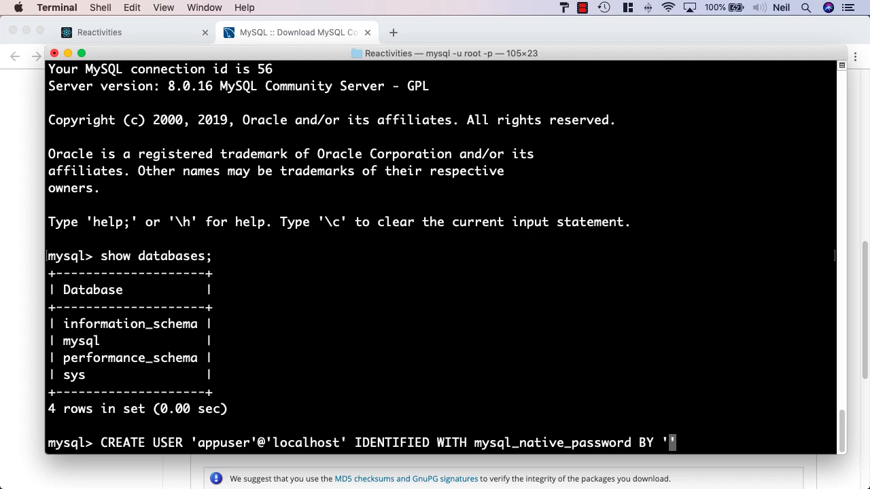
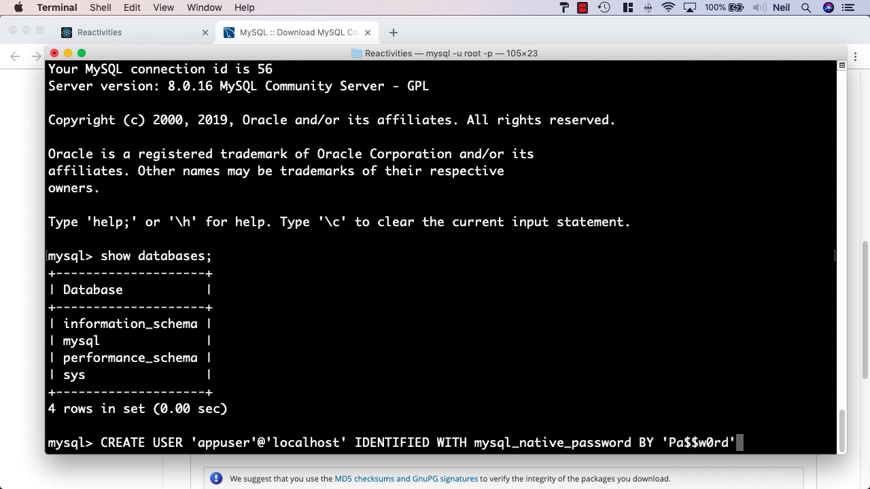
type(";")
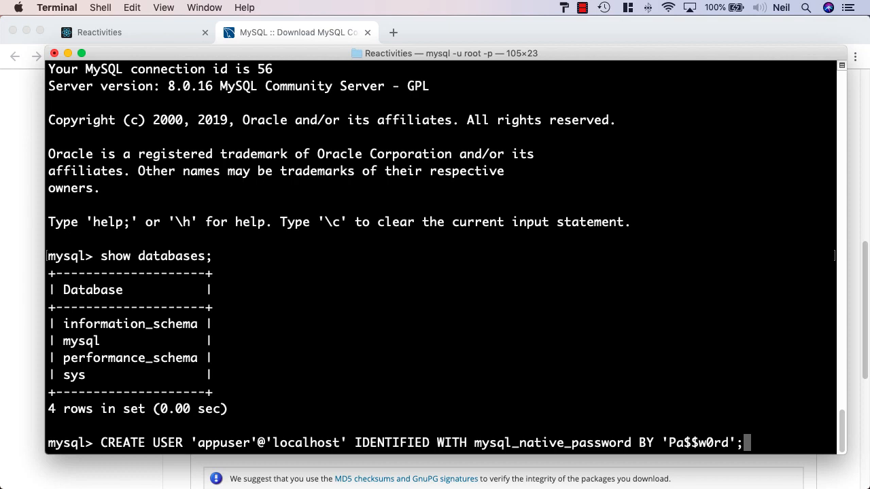
key("Return")
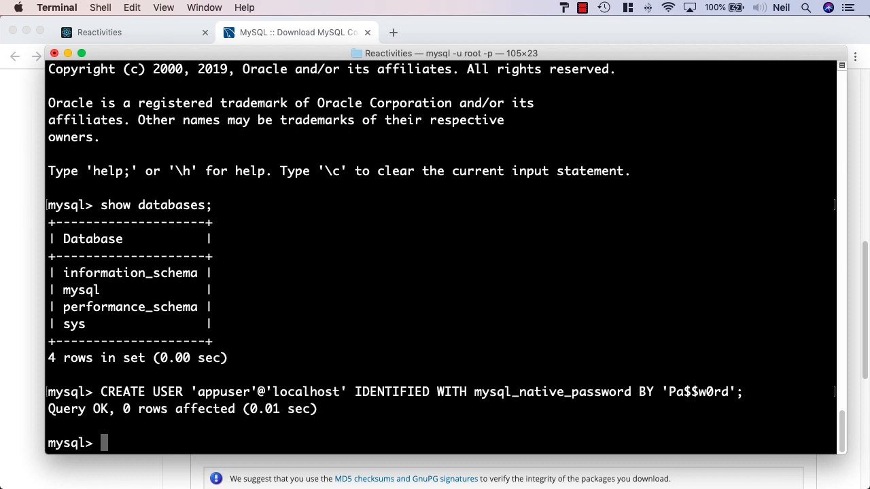
Run GRANT ALL PRIVILEGES ON *.* 'appuser'@'localhost' WITH GRANT OPTION; (missing TO, syntax error)
type("GR")
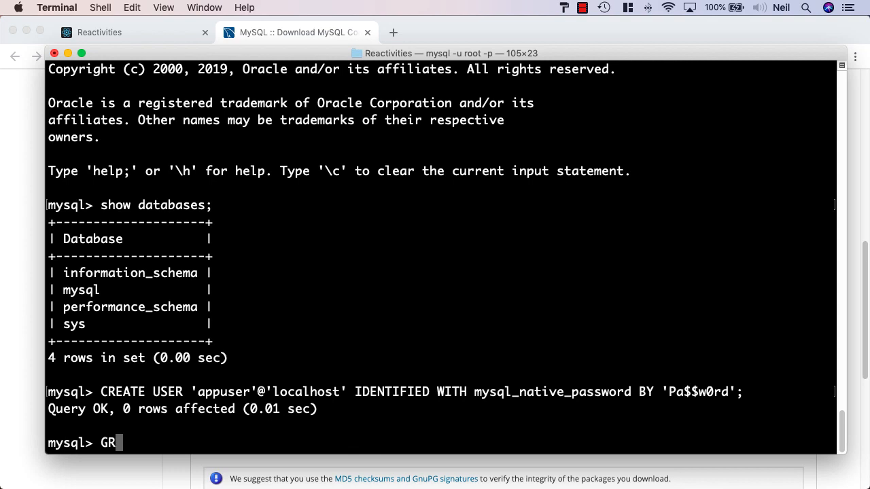
type("ANT ALL PRIV")
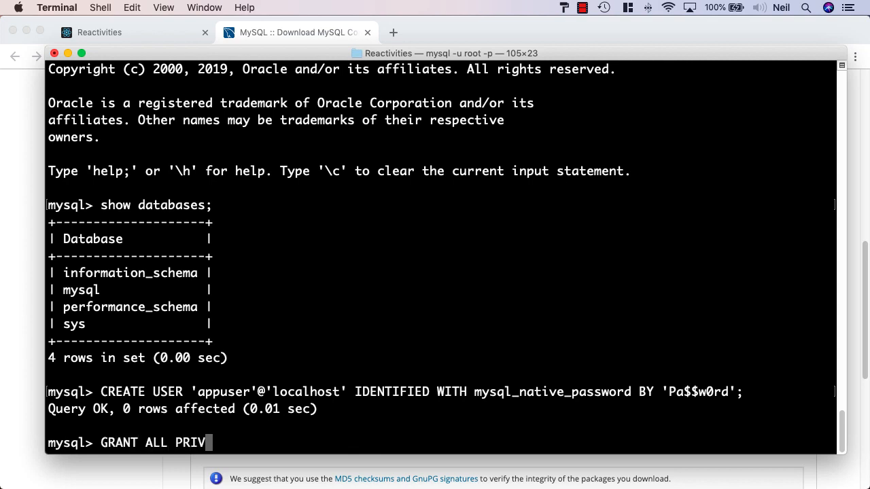
type("ILEGES")
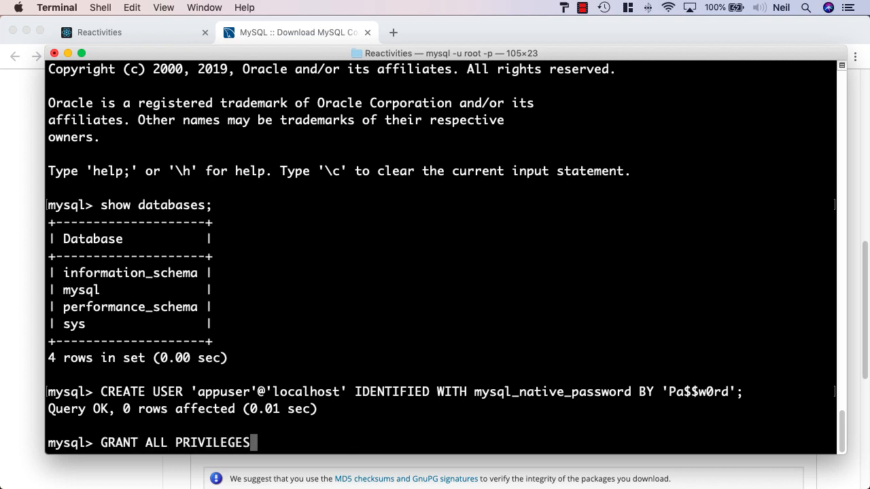
type("ON")
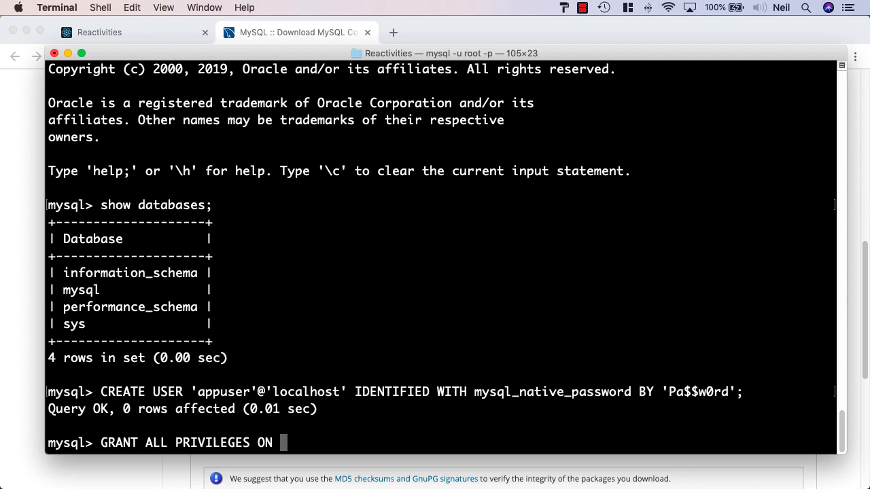
type("*.*")
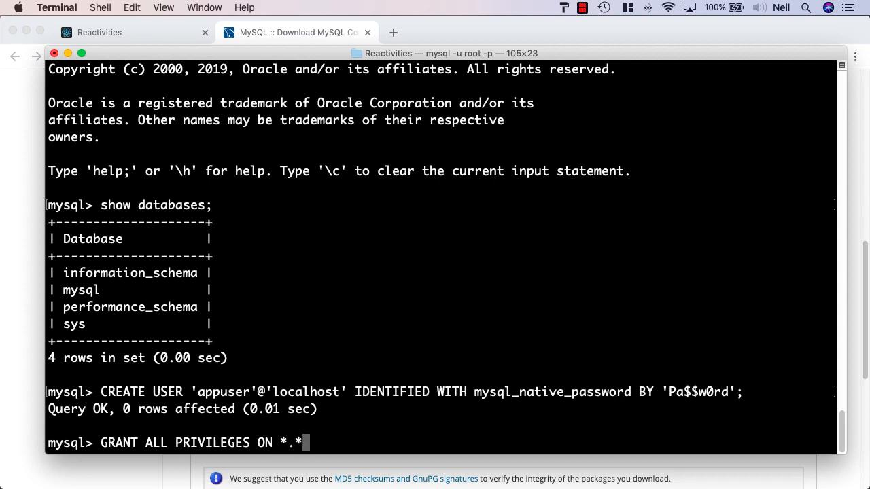
type("'ap")
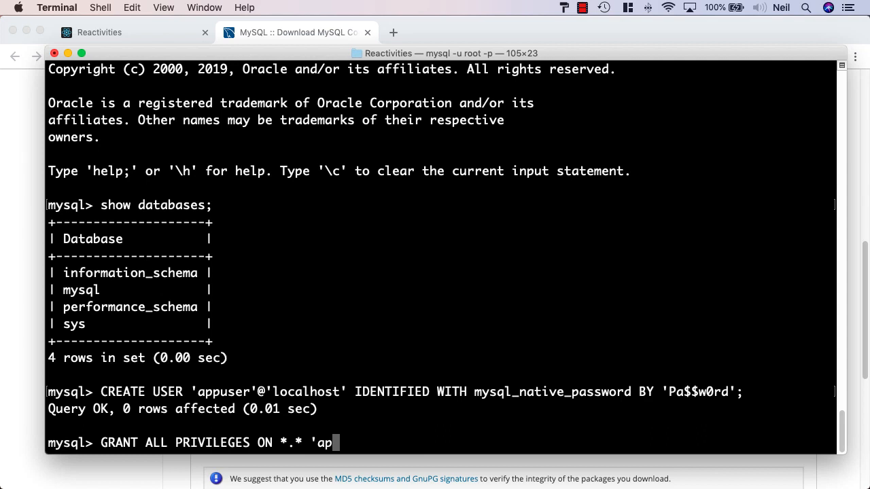
type("puser'")
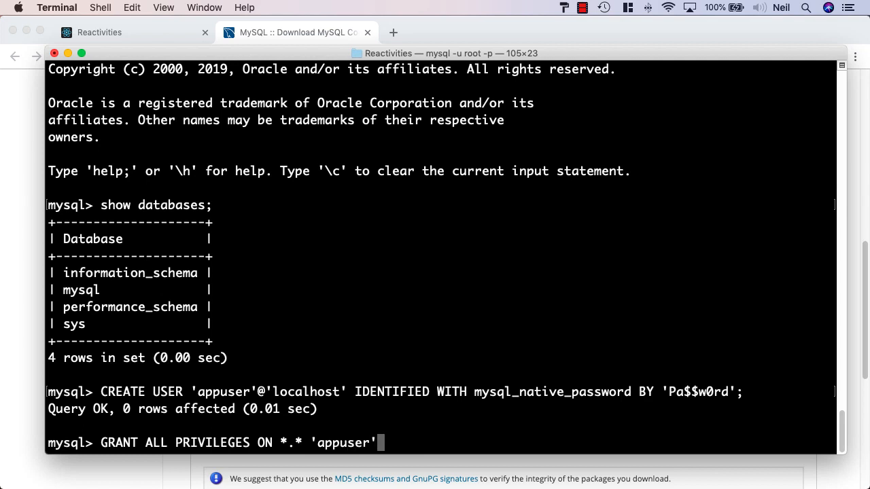
type("@'loc")
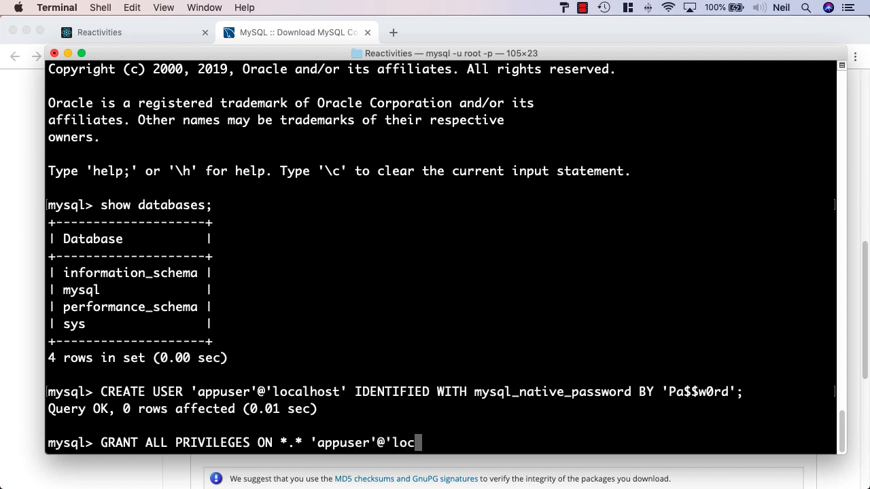
type("alhost'")
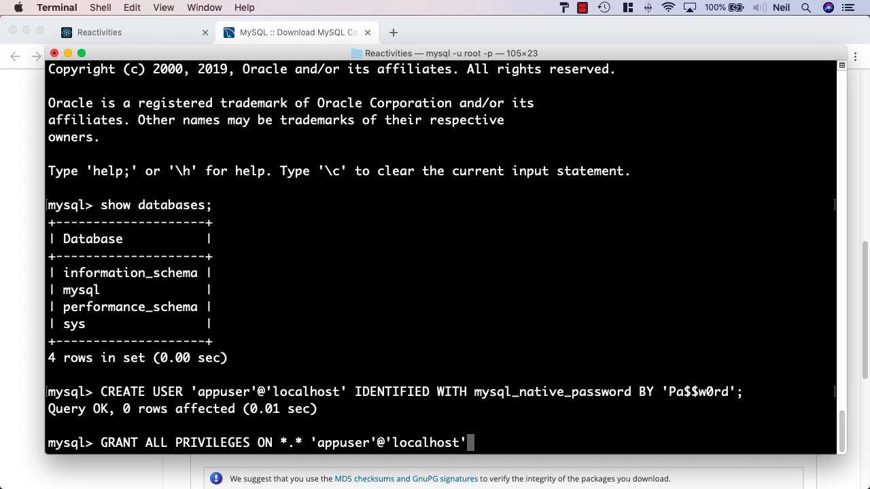
type("WITH GRAN")
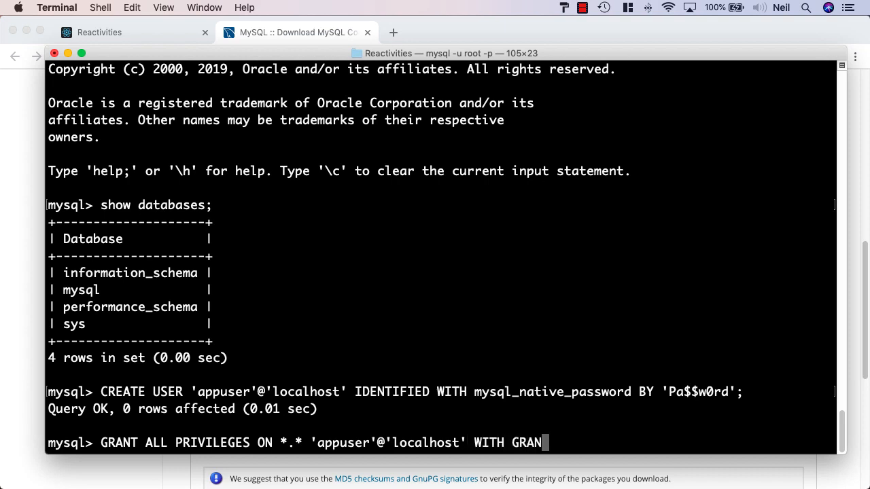
type("OPTION")
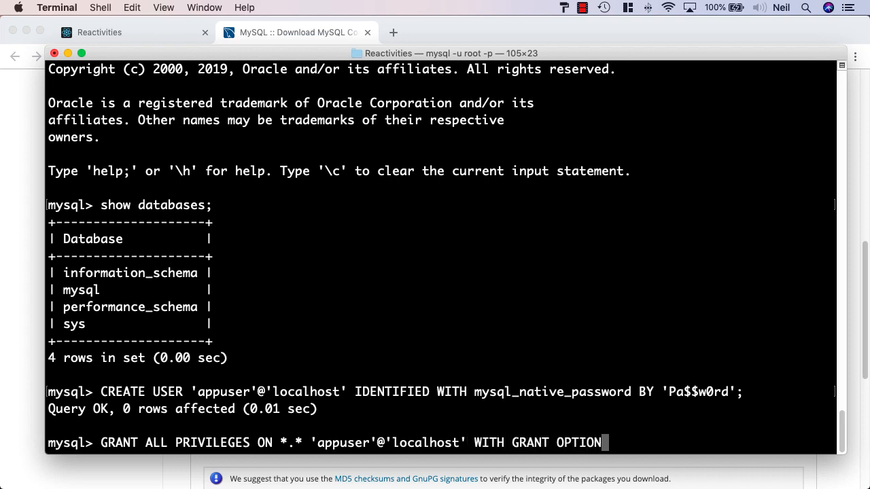
type(";")
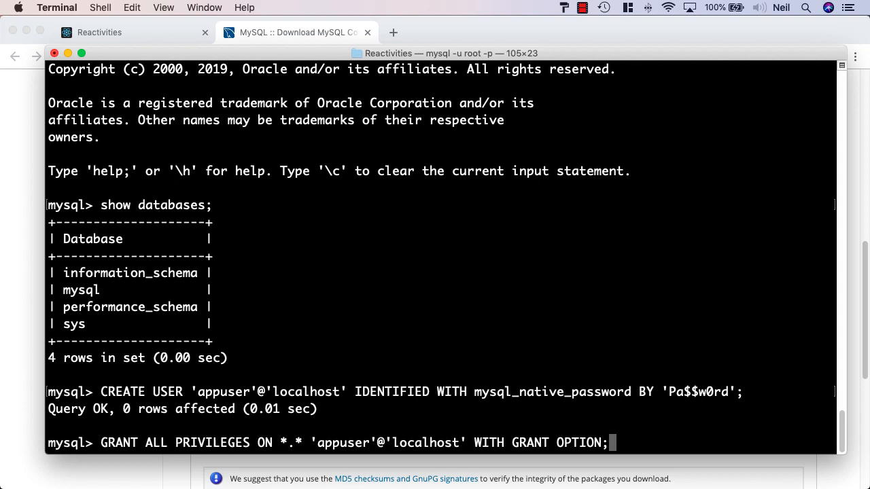
key("Return")
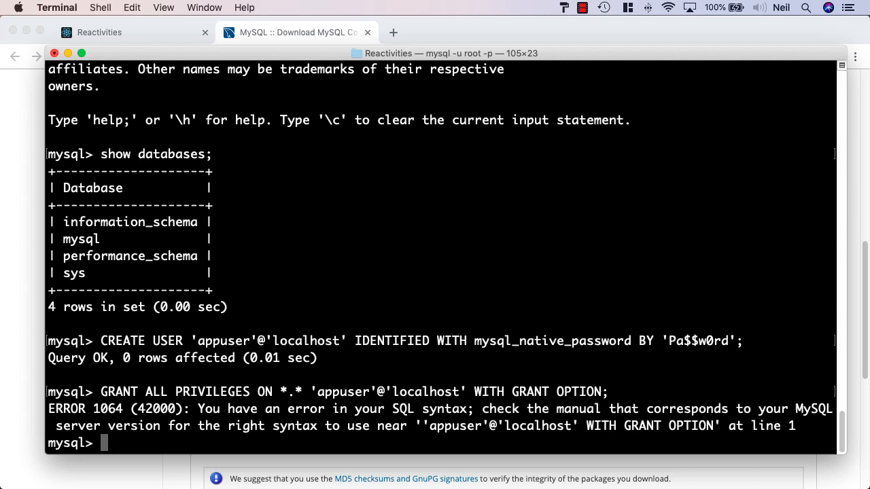
Rerun the grant with TO 'appuser'@'localhost' so it succeeds, then run FLUSH PRIVILEGES
type("GRANT ALL PRIVILEGES ON *.* 'appuser'@'localhost' WITH GRANT OPTION;")
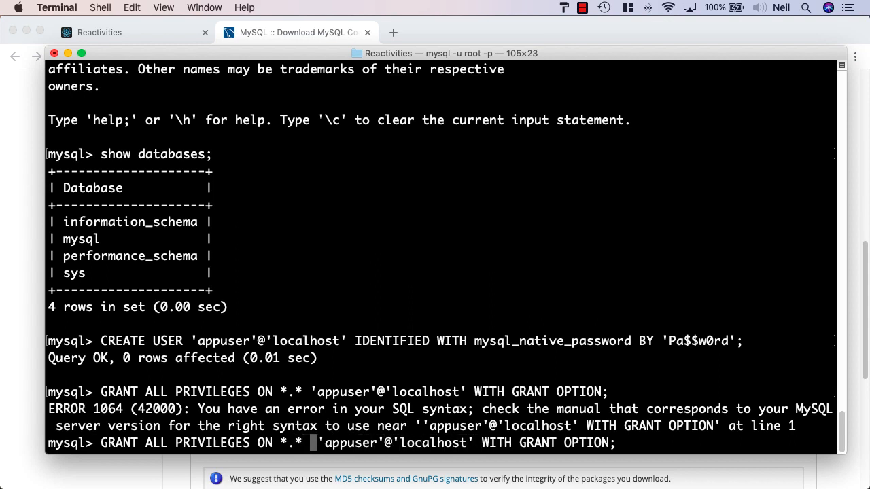
type("TO")
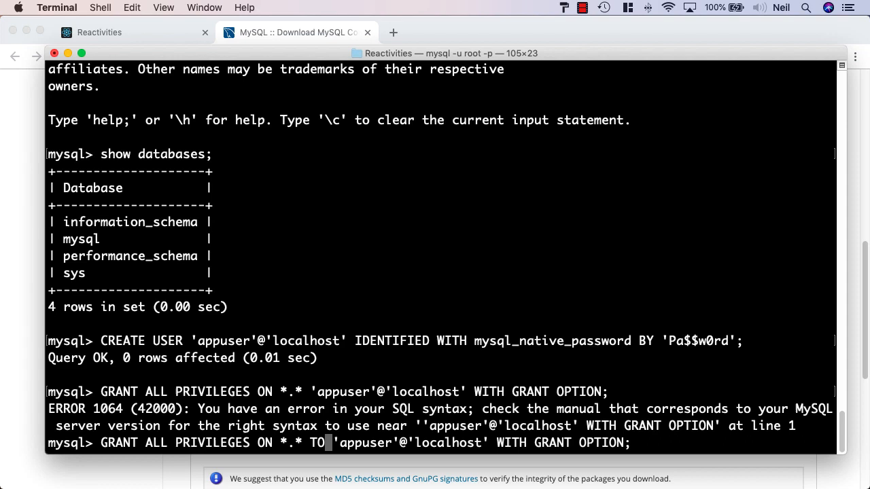
key("Return")
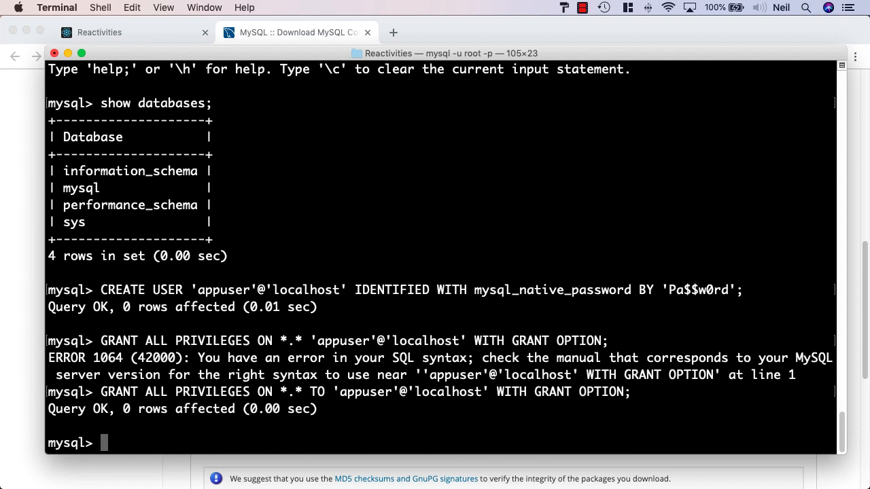
type("FLUSH PR")
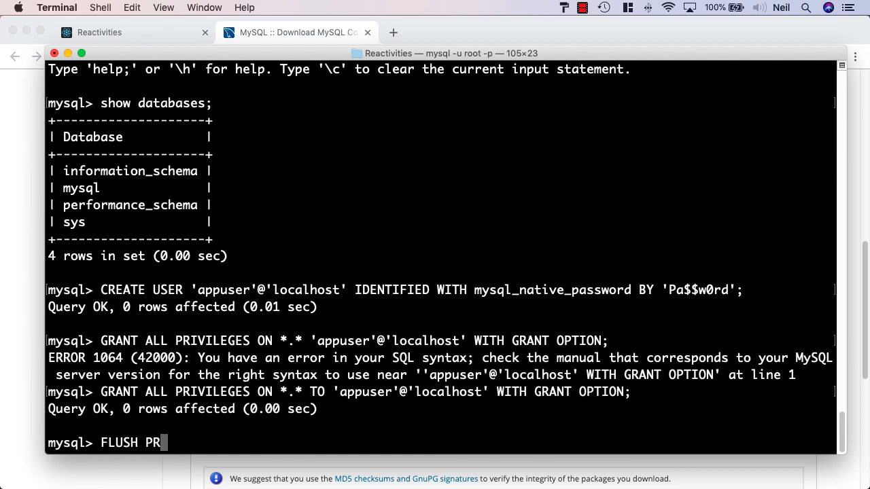
type("IVILEGES")
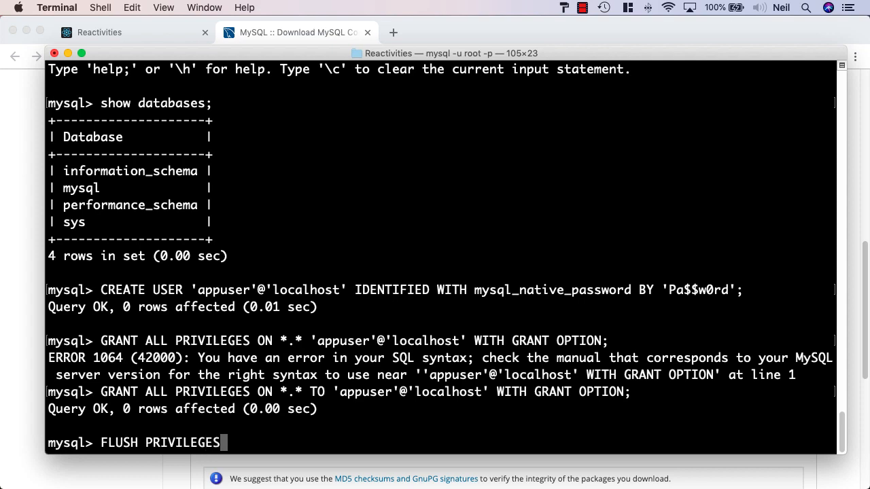
key("Return")
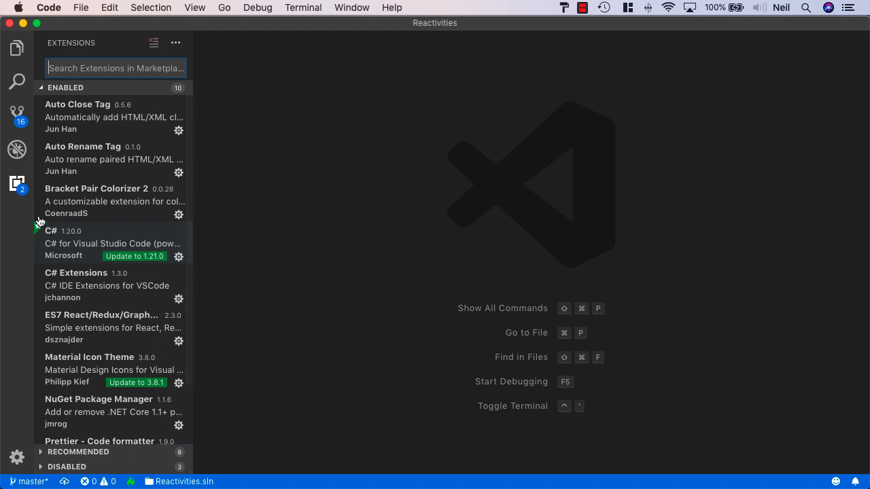
Search extensions for 'mysql' and install Jun Han's MySQL management tool
type("m")
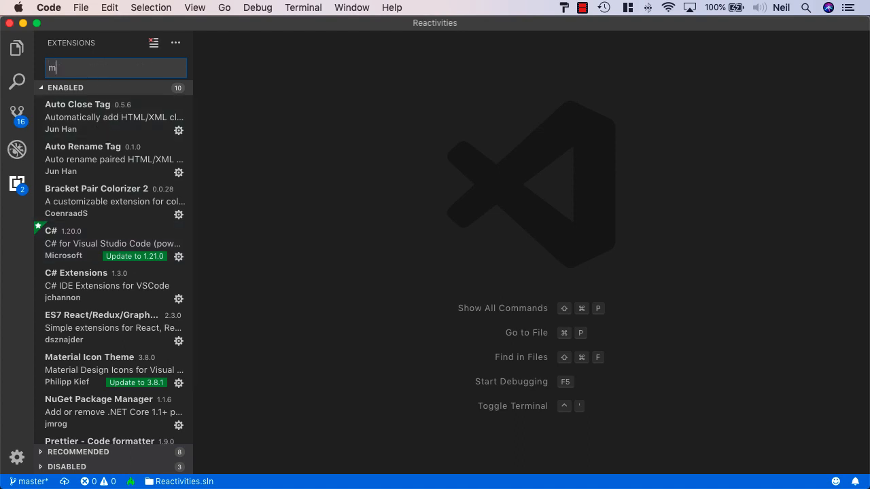
type("ysql")
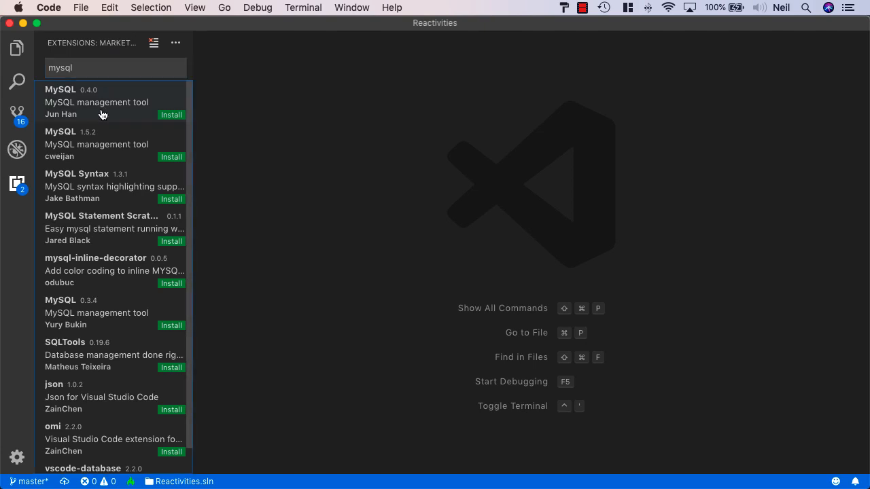
left_click(96, 102)
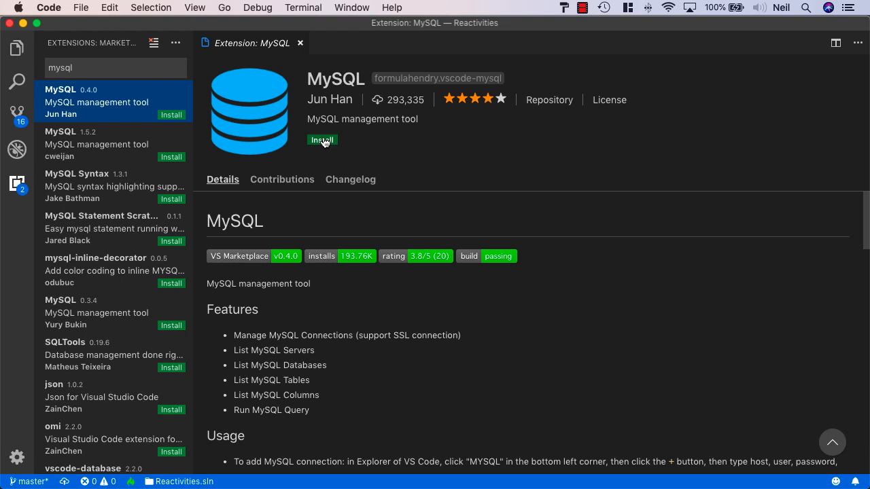
left_click(322, 140)
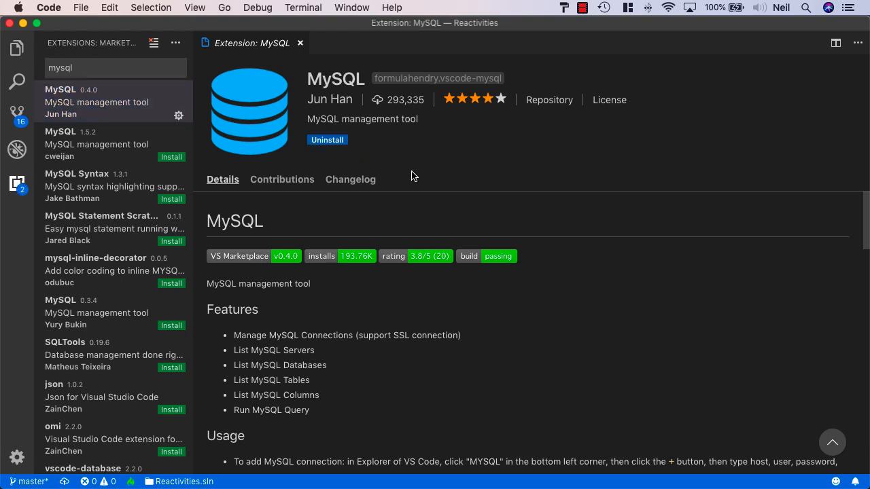
left_click(300, 42)
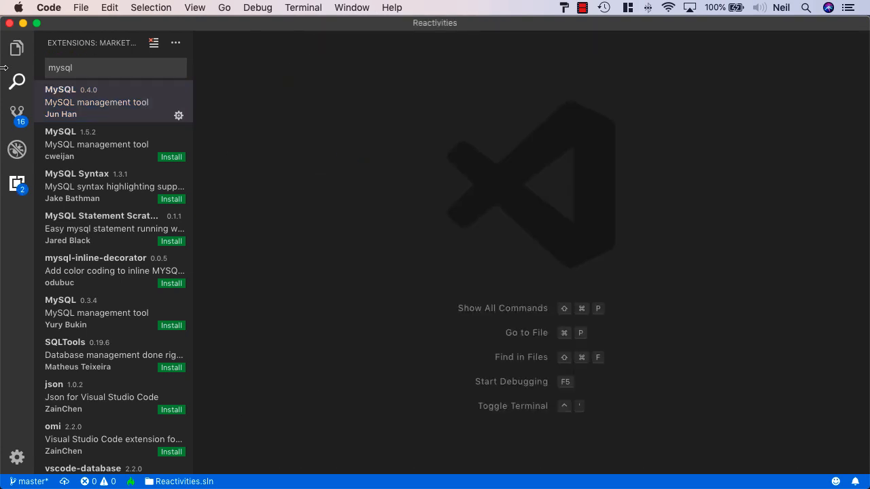
Add a MySQL connection via 'MySQL: Add Connection' with host localhost and user appuser
left_click(16, 47)
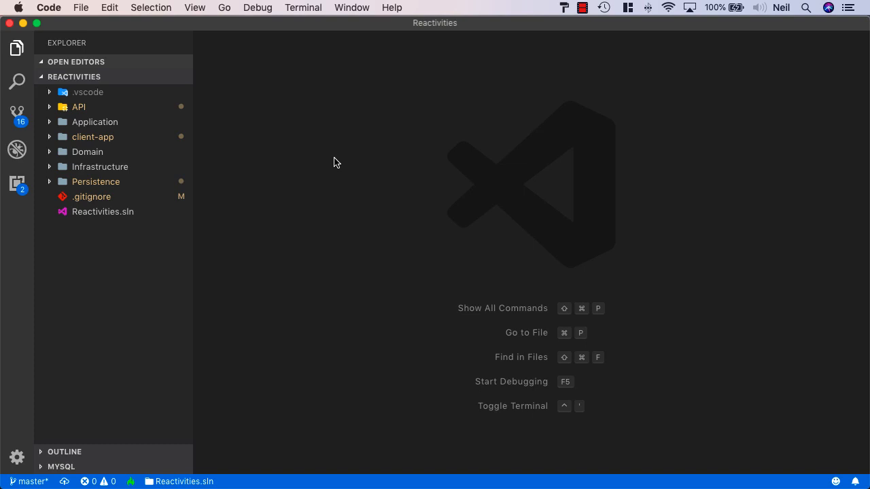
type("my")
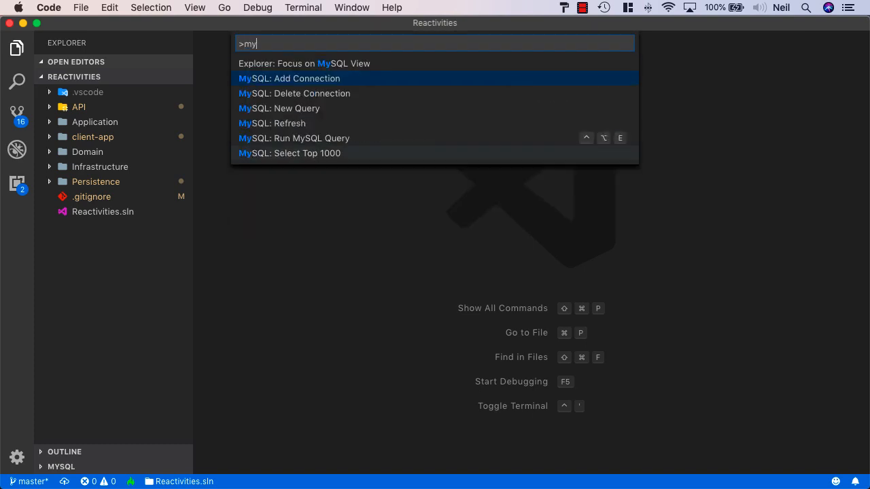
type("sql")
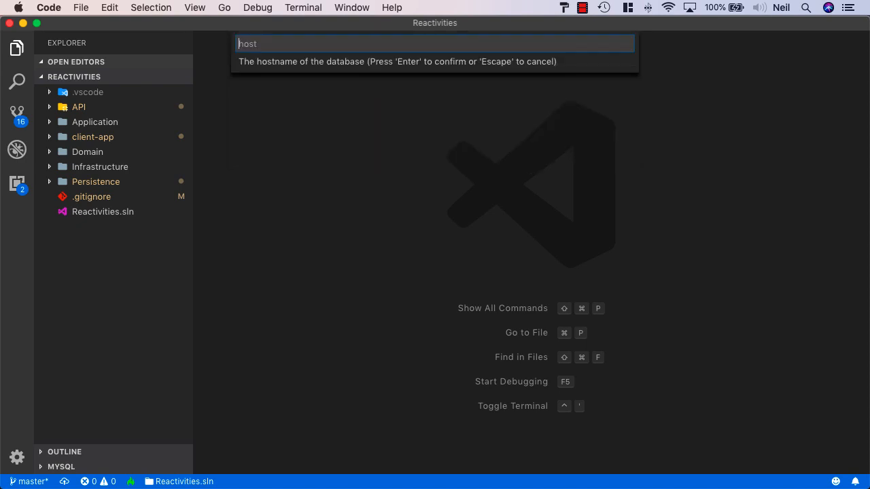
type("lo")
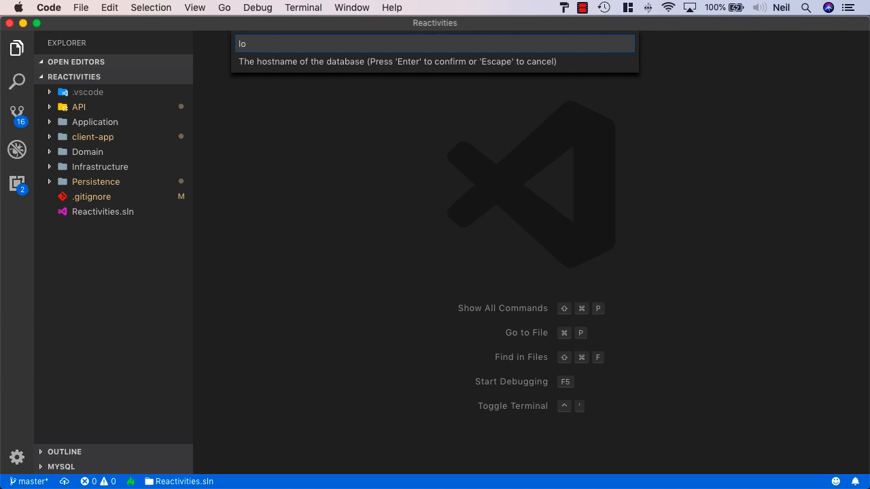
key("Return")
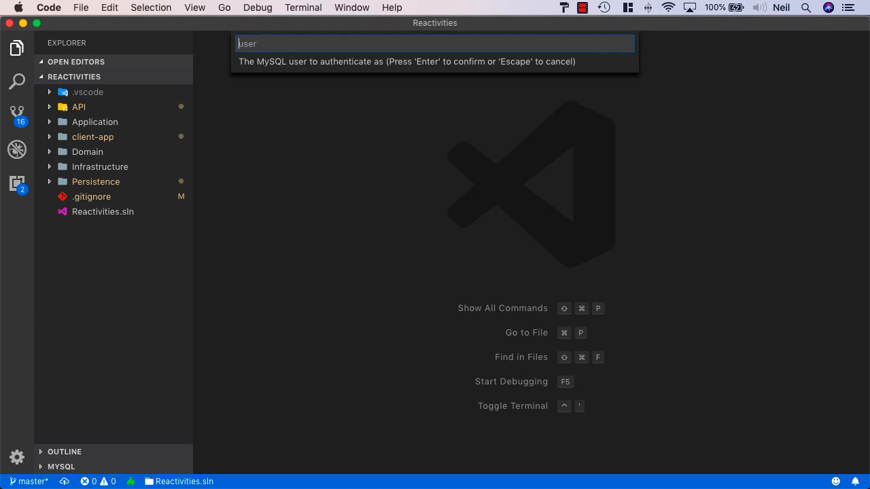
type("appuser")
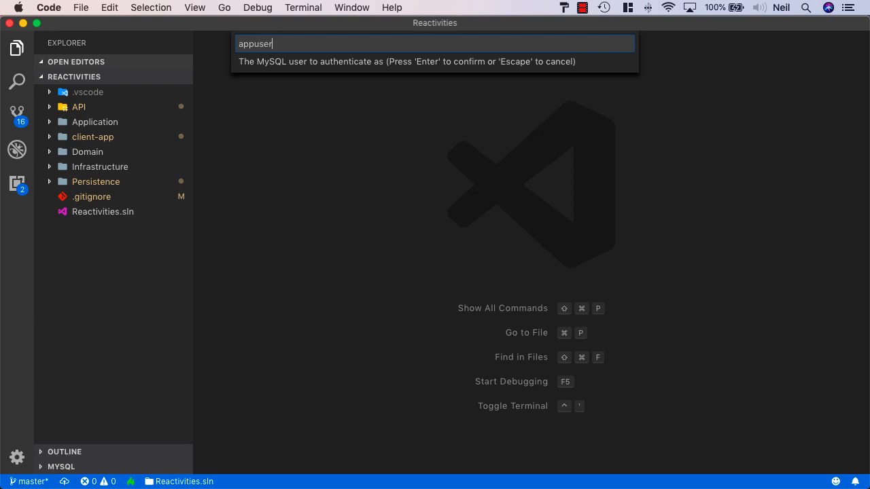
key("Return")
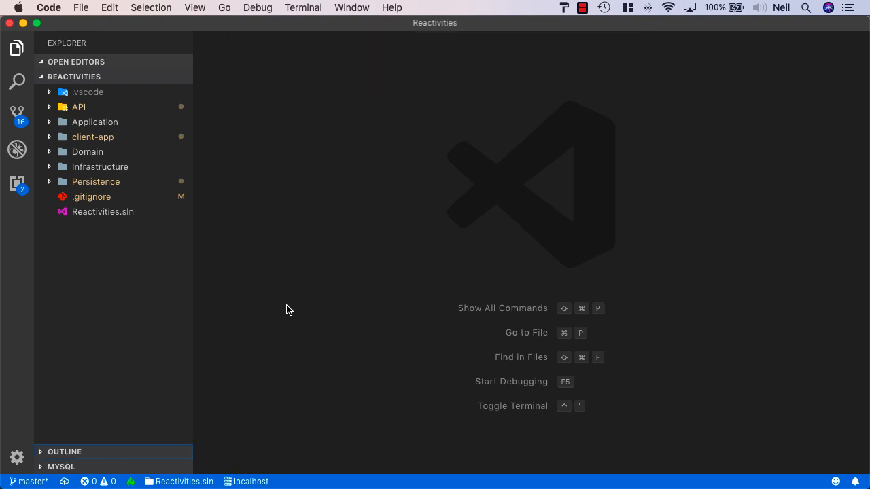
Expand the MYSQL section, collapse REACTIVITIES, and browse localhost's sys database
left_click(61, 467)
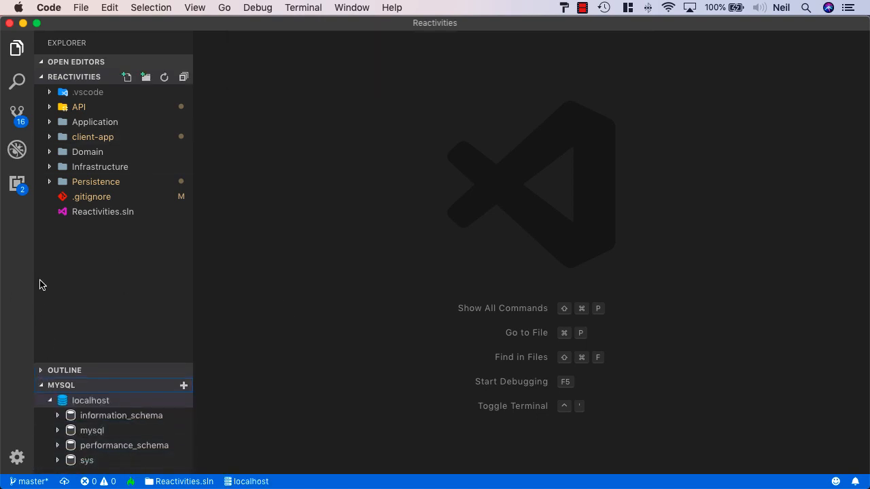
left_click(74, 76)
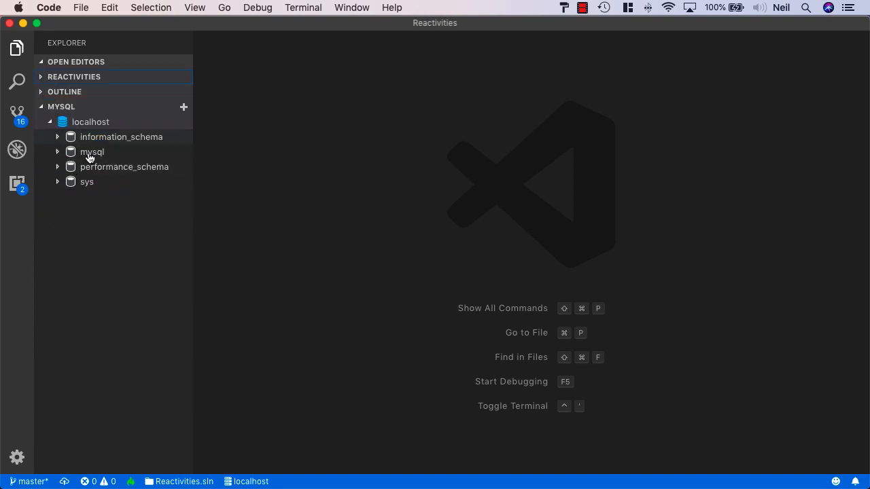
left_click(90, 122)
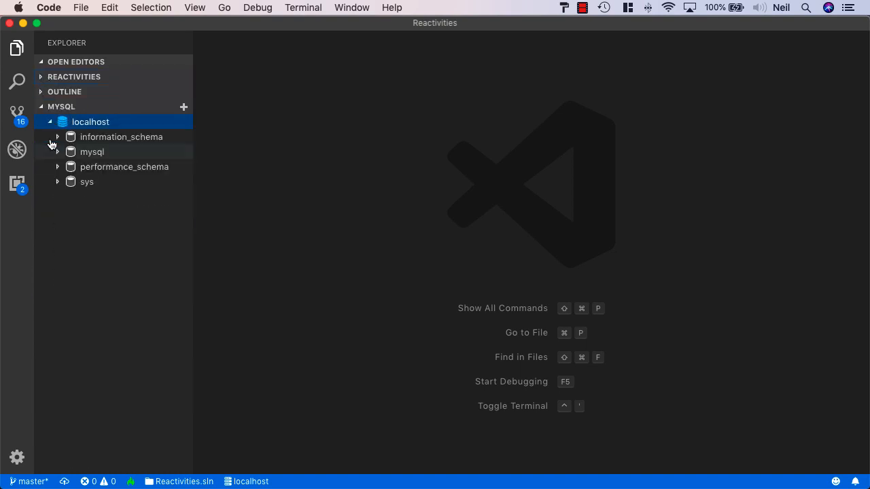
mouse_move(77, 198)
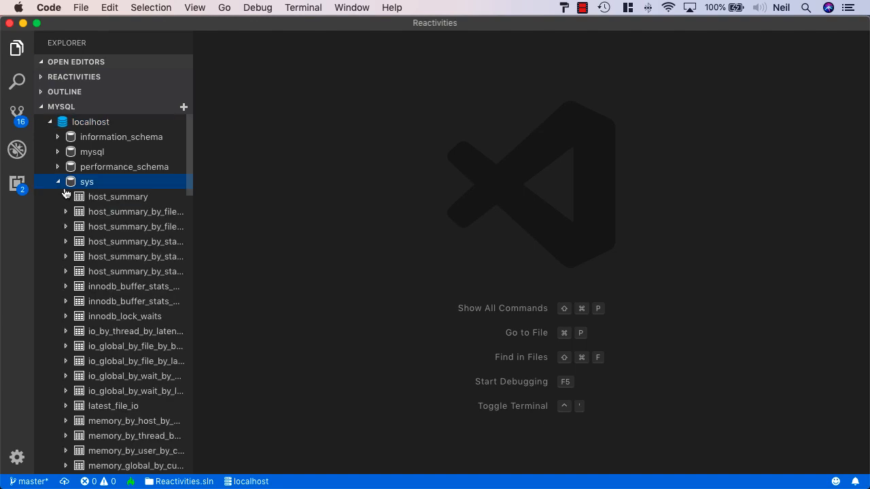
left_click(57, 181)
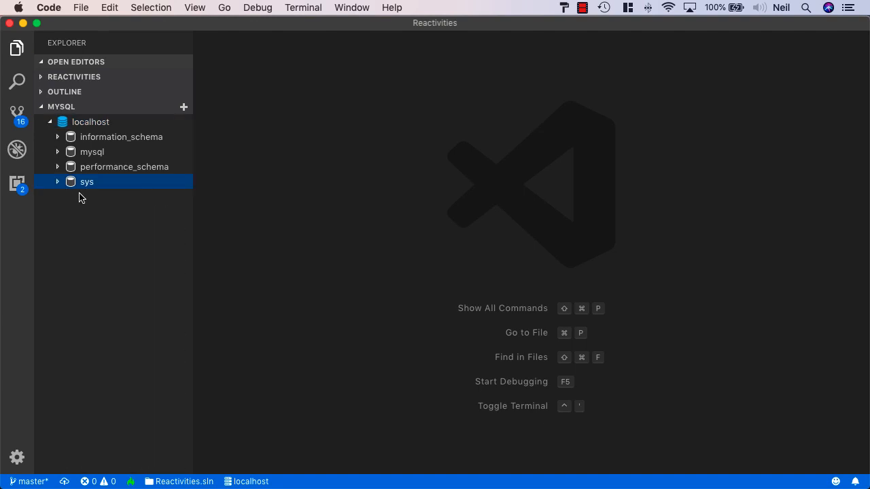
mouse_move(115, 218)
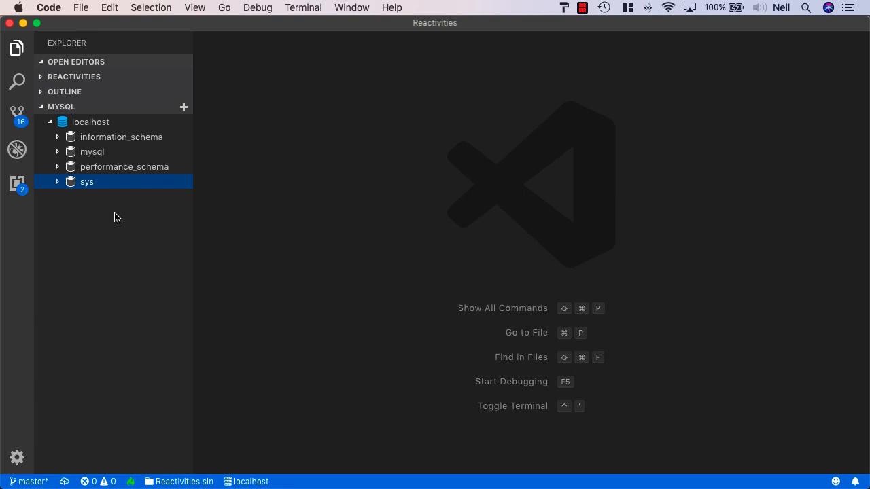
mouse_move(112, 219)
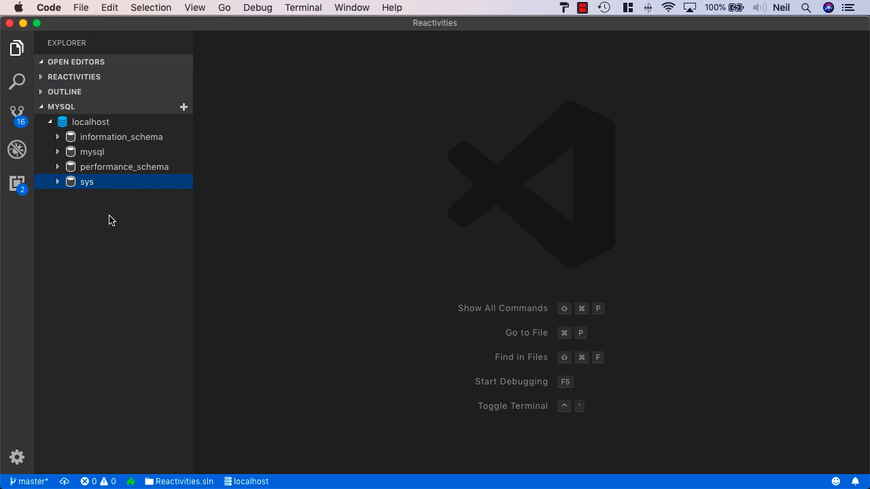